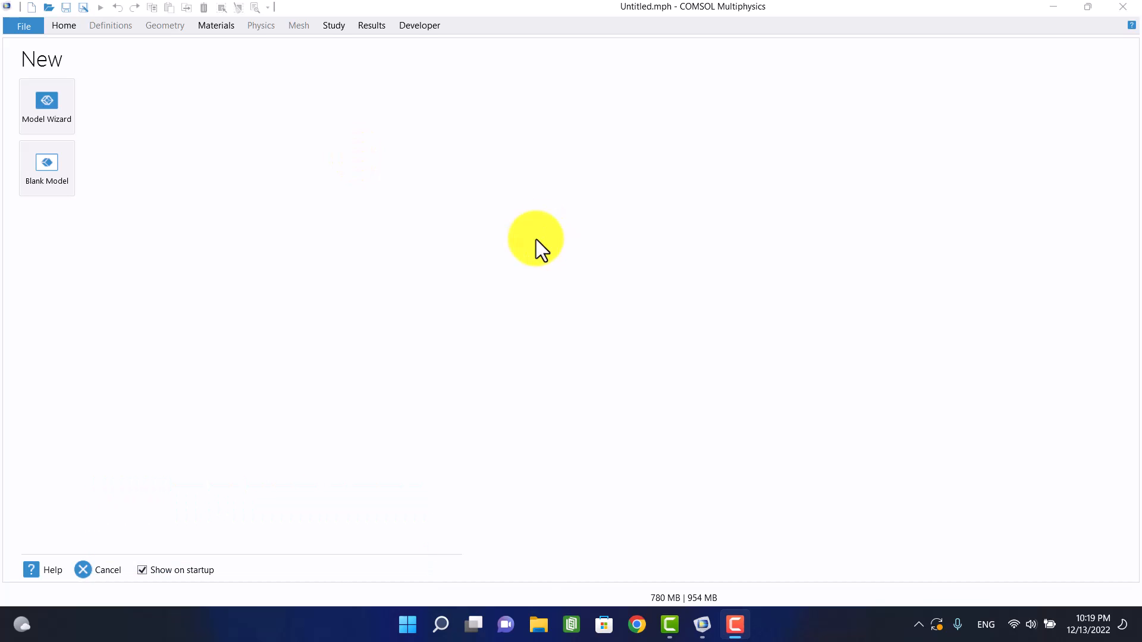
- Create a 3D model via the Model Wizard with Solid Mechanics physics and a Stationary study
click(46, 105)
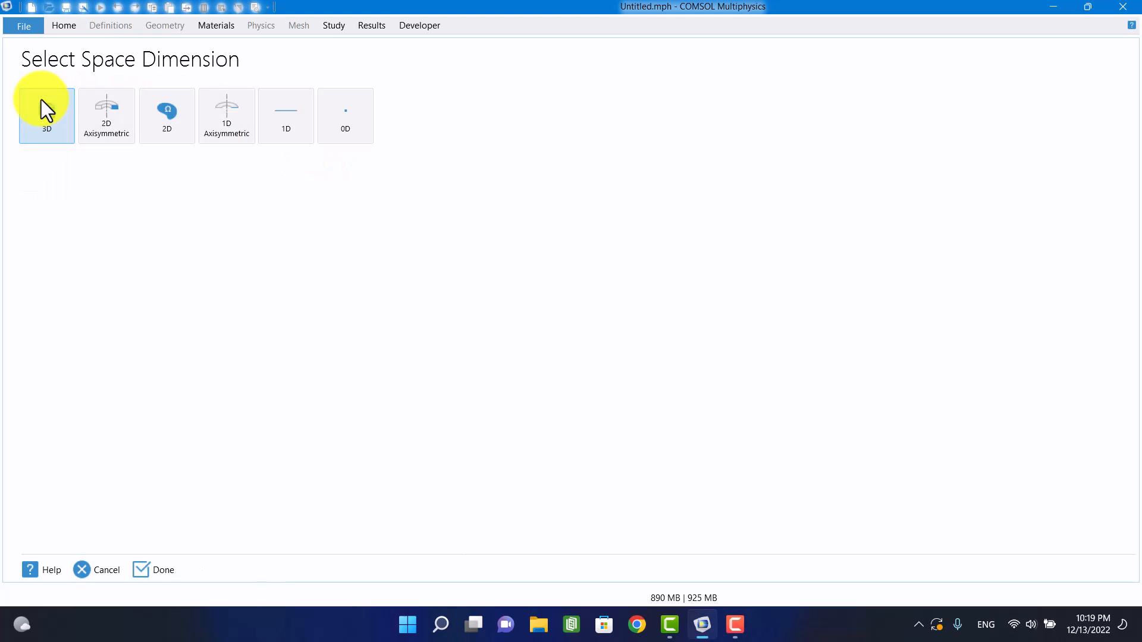
click(46, 116)
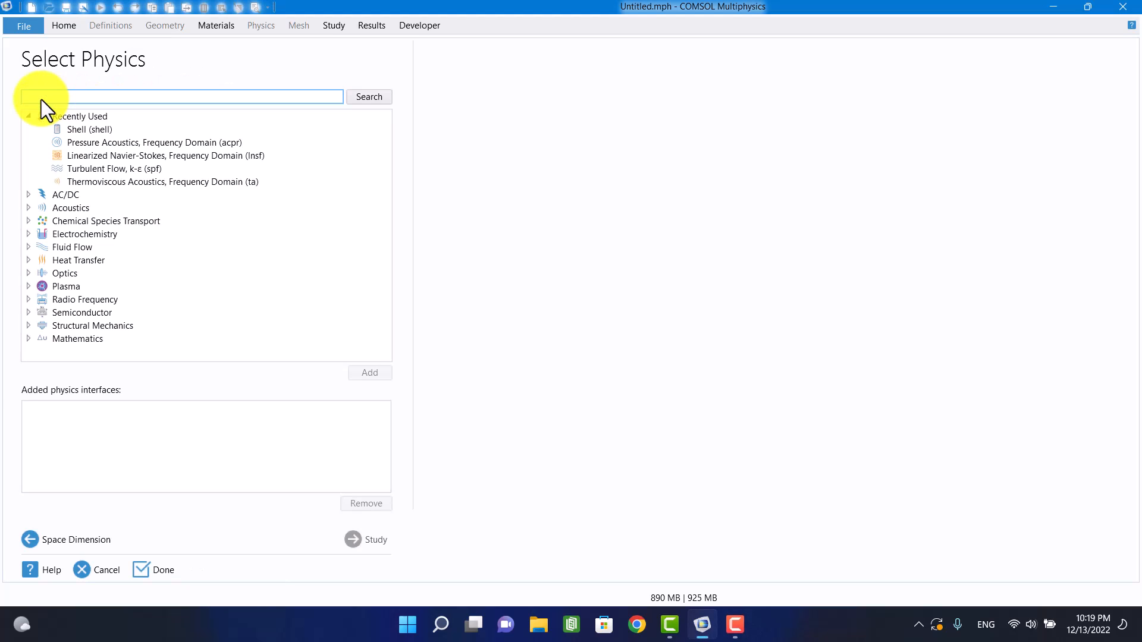
click(92, 326)
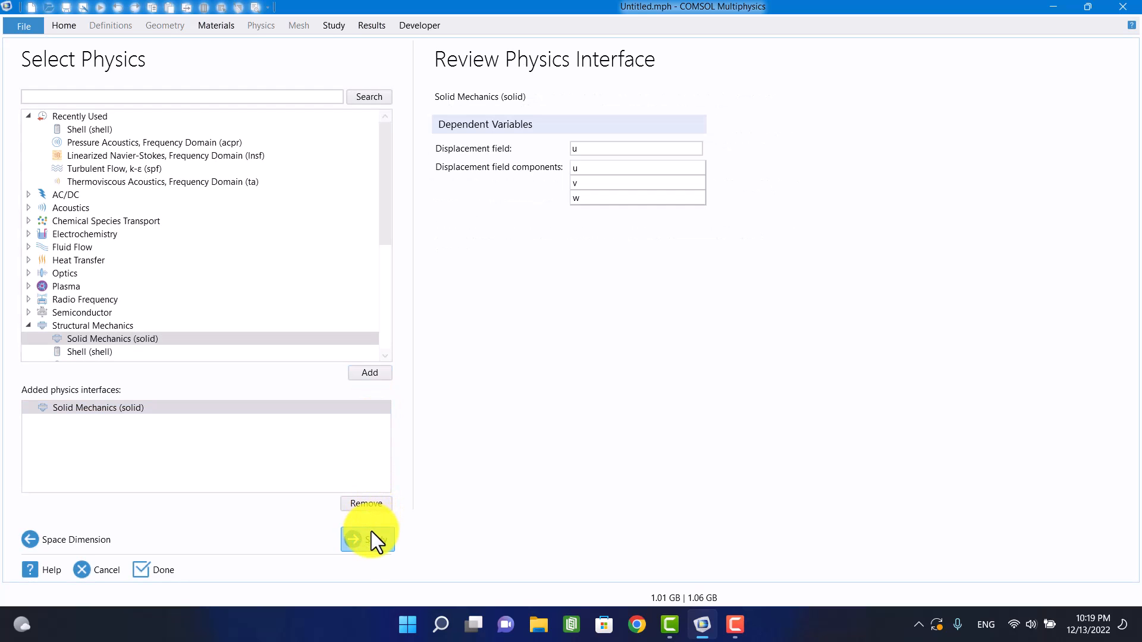
click(352, 539)
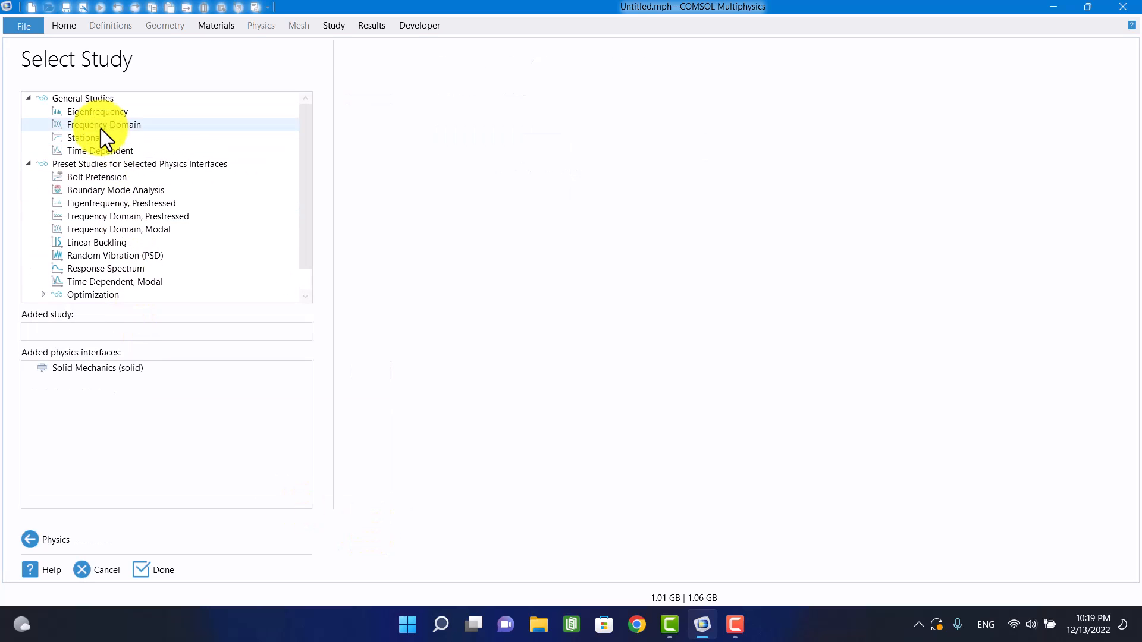
click(87, 138)
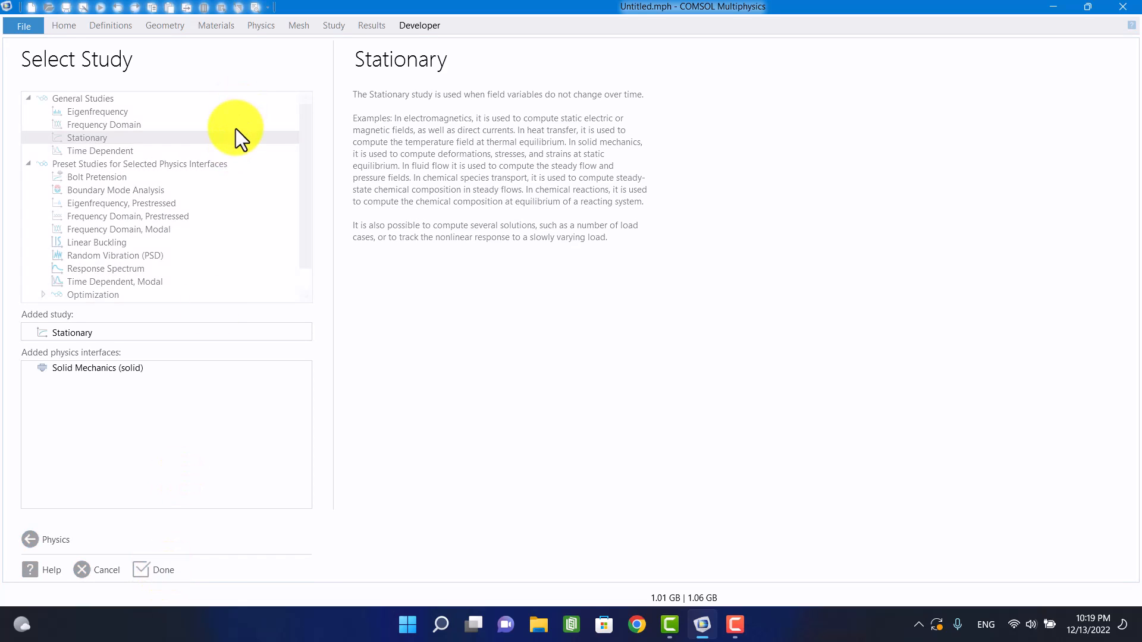
click(153, 570)
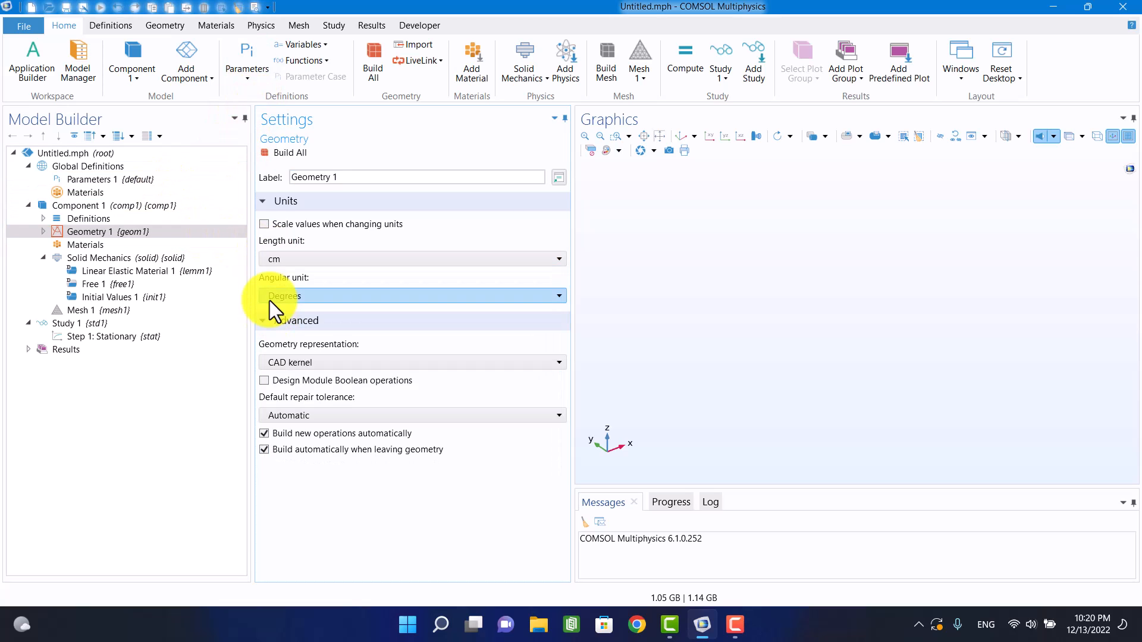
- Add a 20 × 4 × 3 cm block to Geometry 1 and build it
right_click(90, 231)
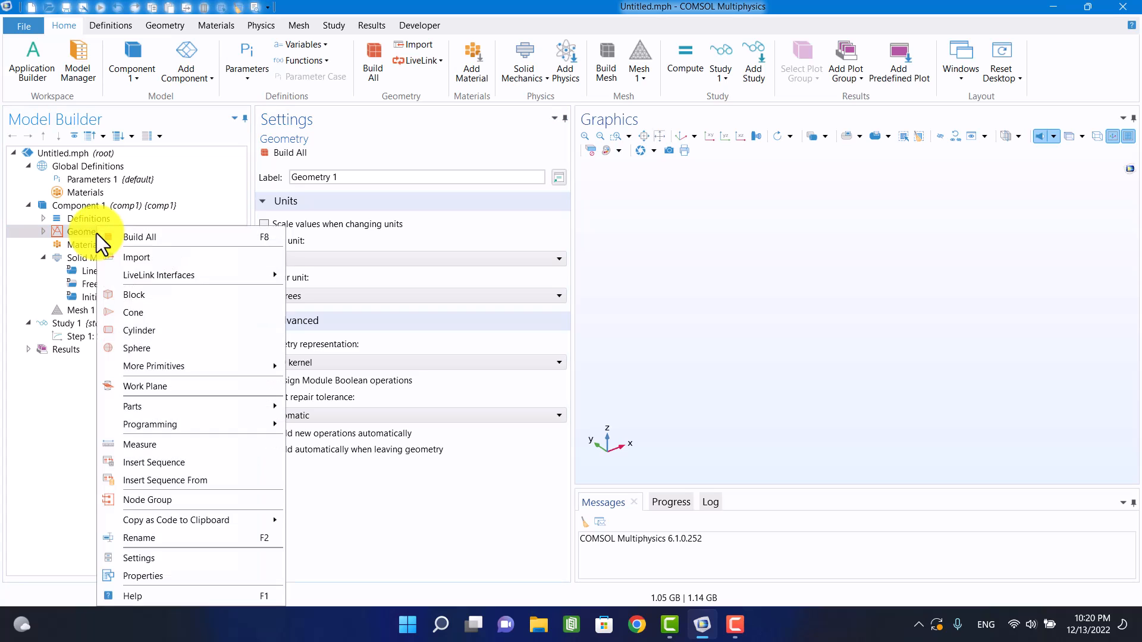
click(133, 295)
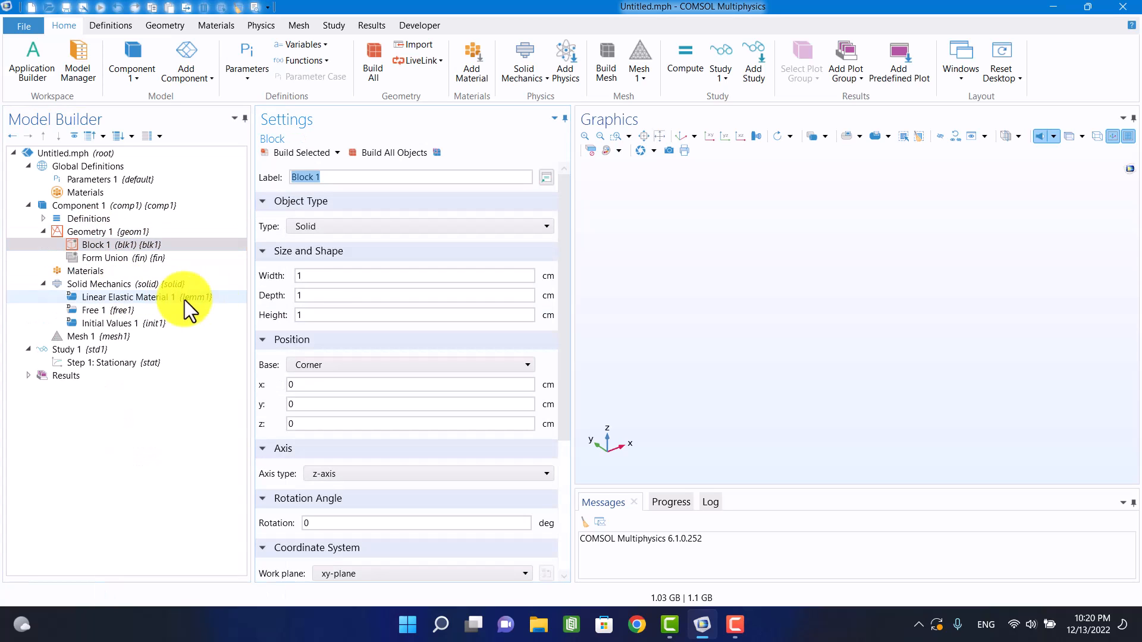
text(20)
click(414, 315)
text(3)
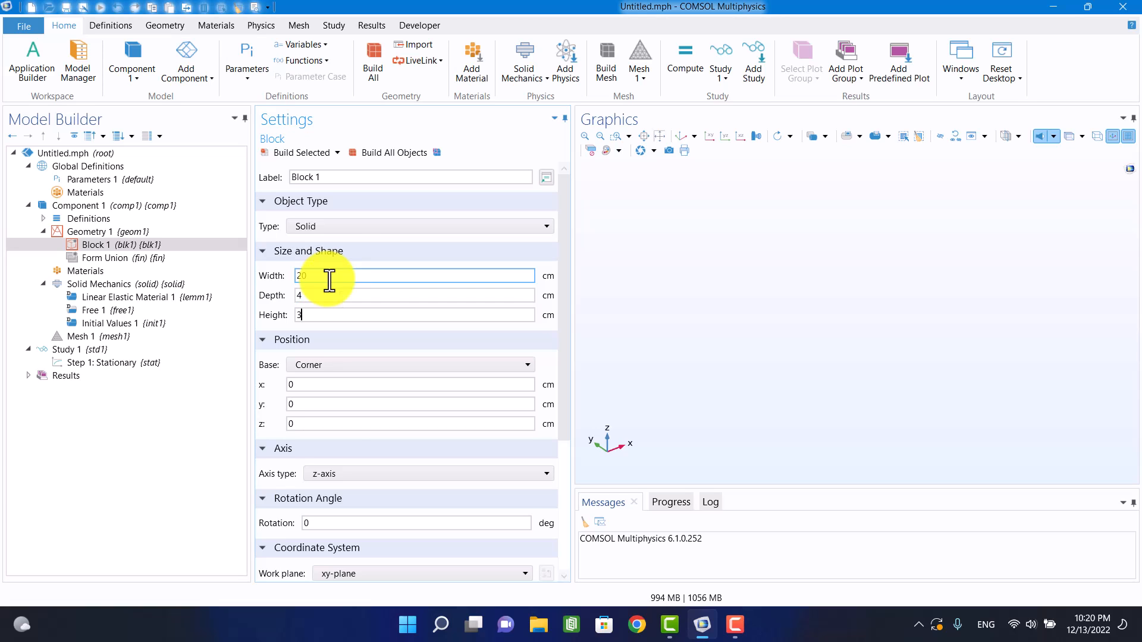
click(393, 152)
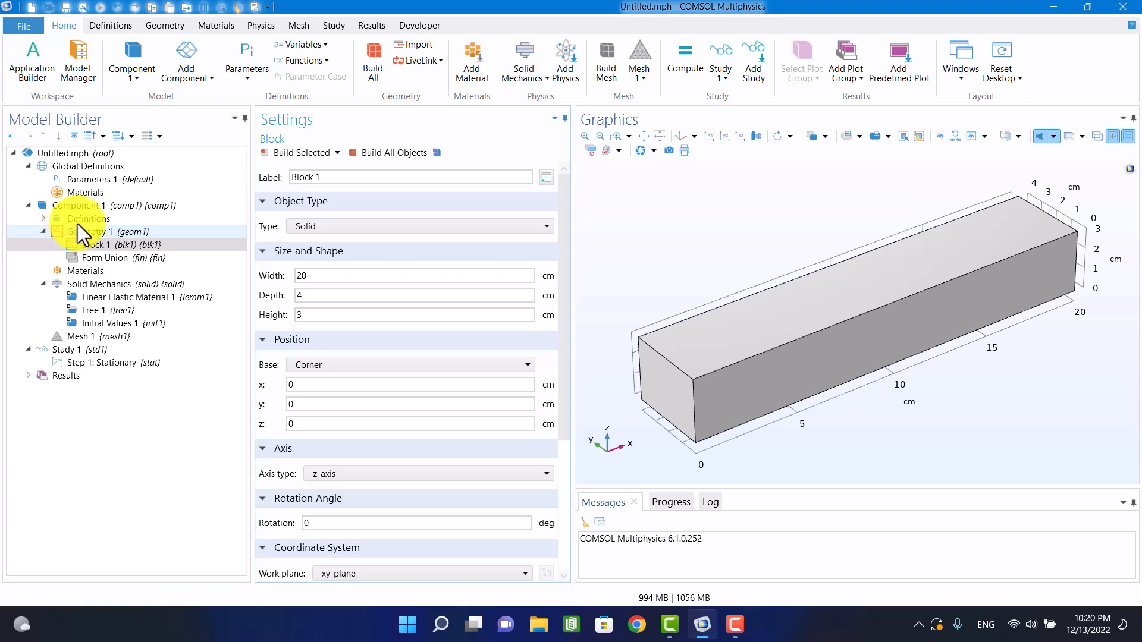
click(164, 25)
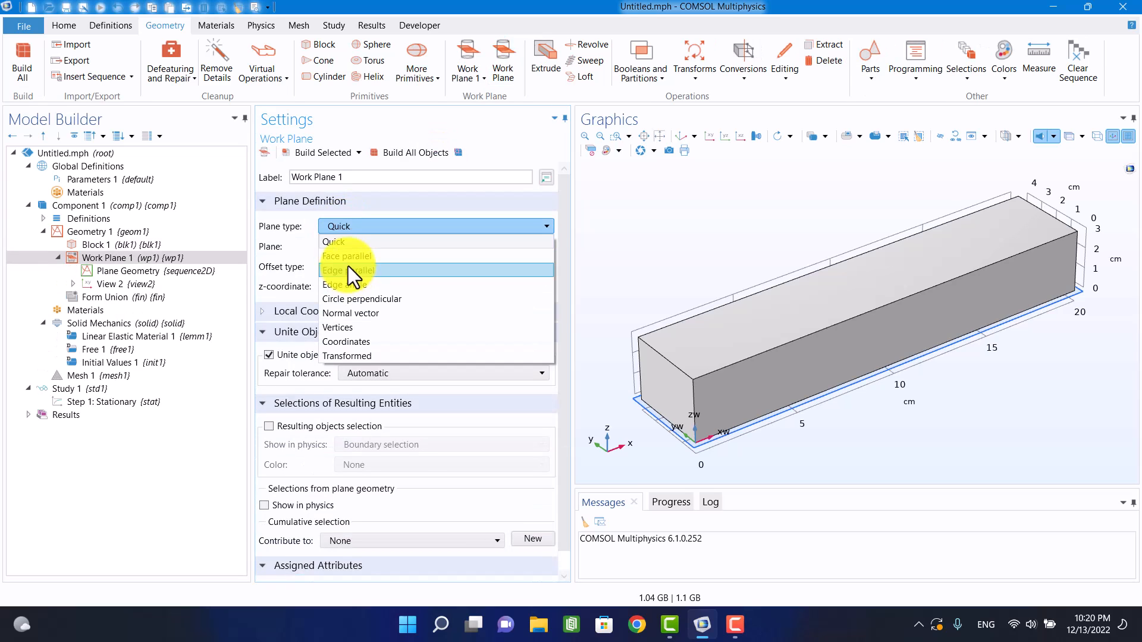
- Place a face-parallel work plane on the front face holding a centred 0.2 × 18 cm rectangle
click(346, 256)
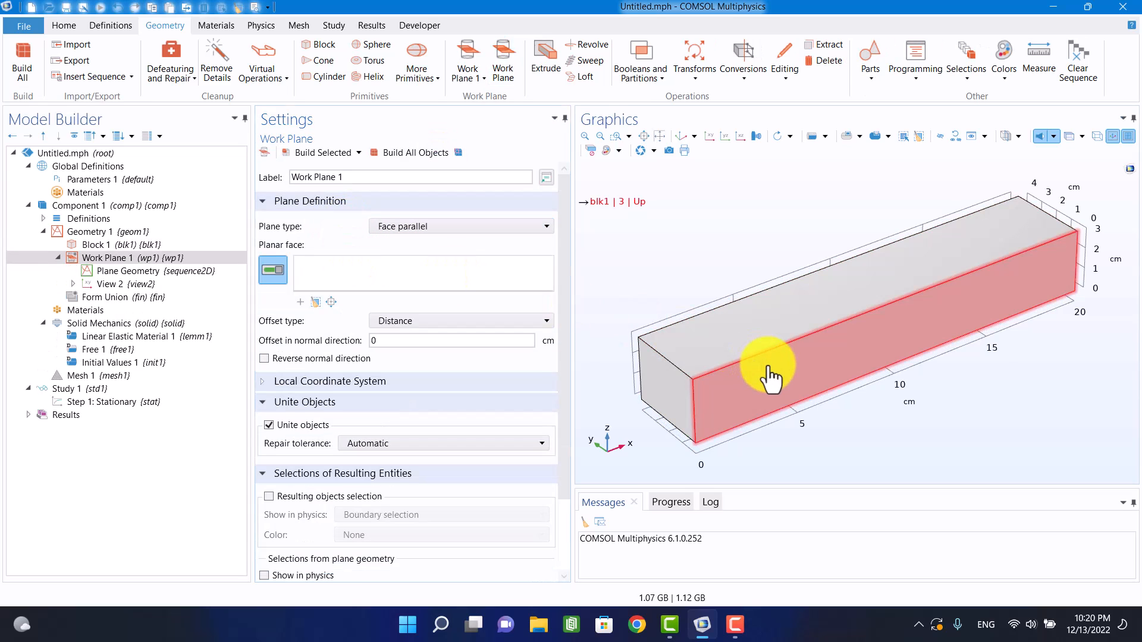
click(769, 367)
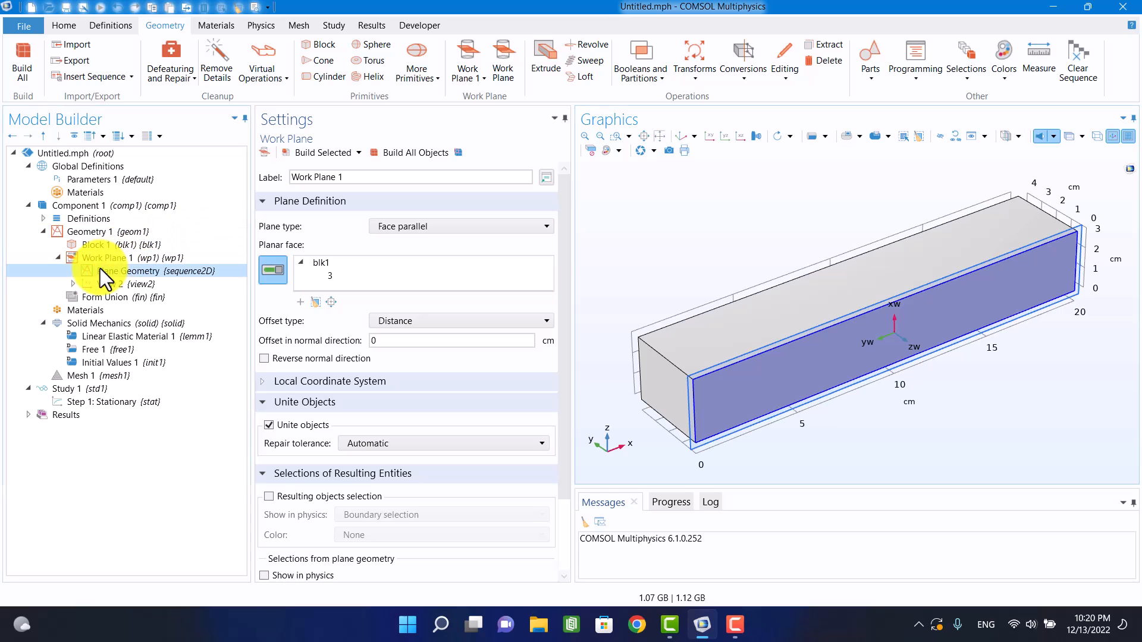
right_click(131, 271)
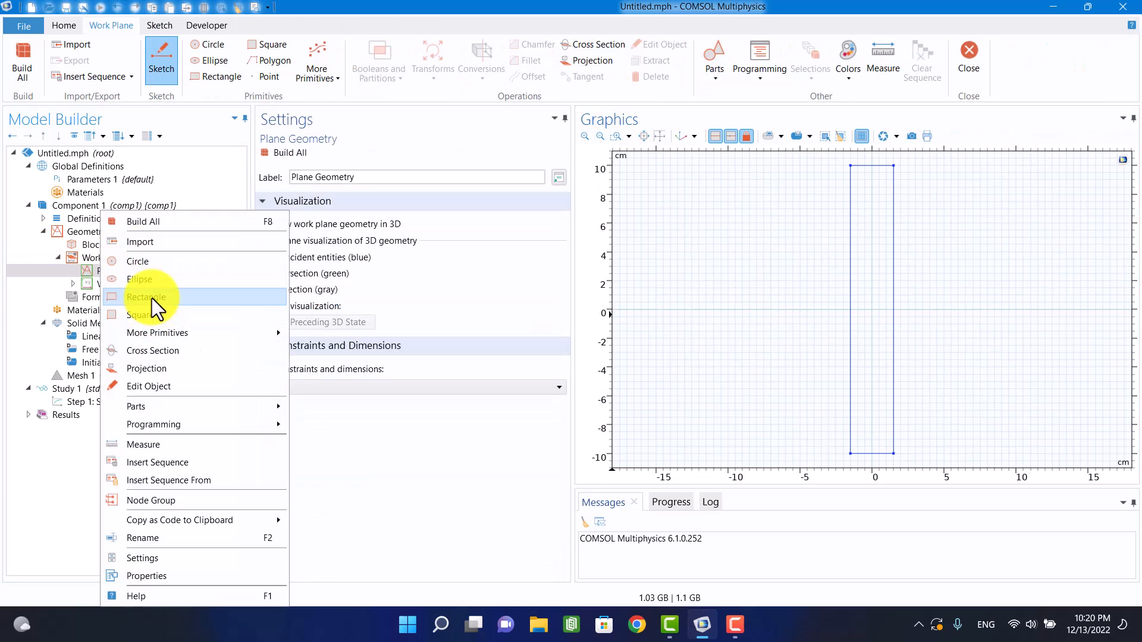
click(150, 298)
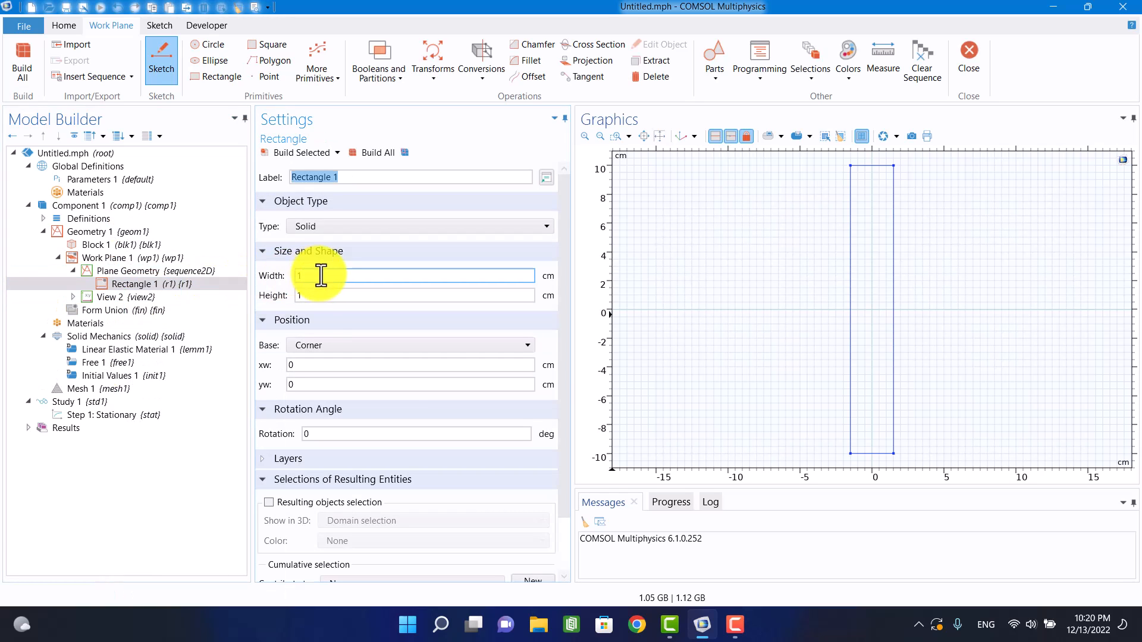
text(0.2)
click(414, 295)
text(8)
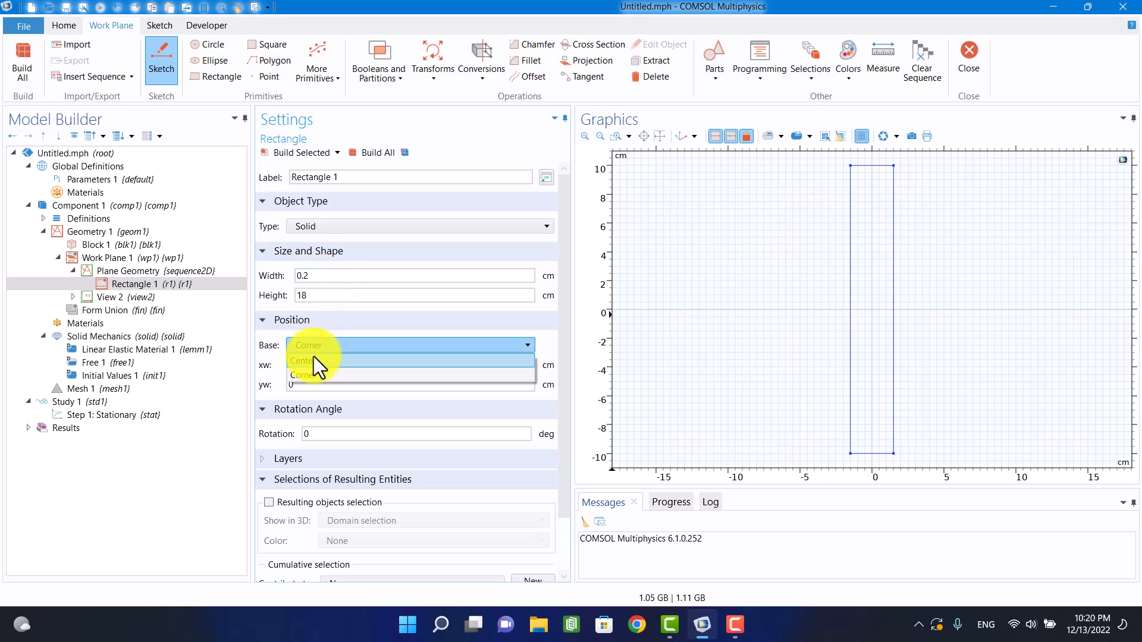
click(301, 360)
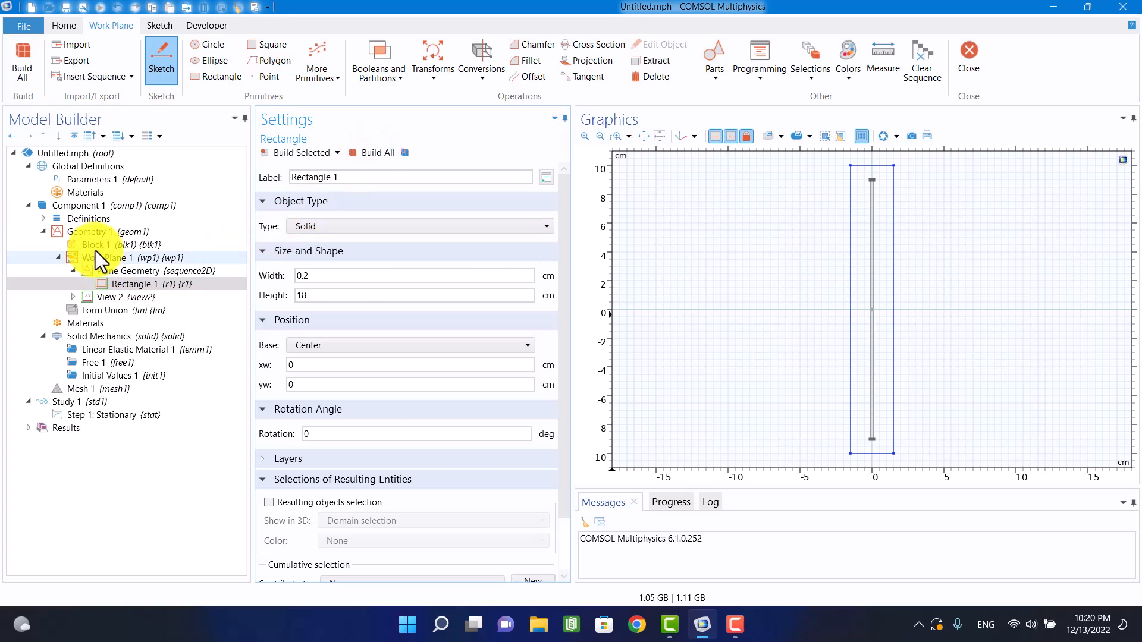
click(103, 258)
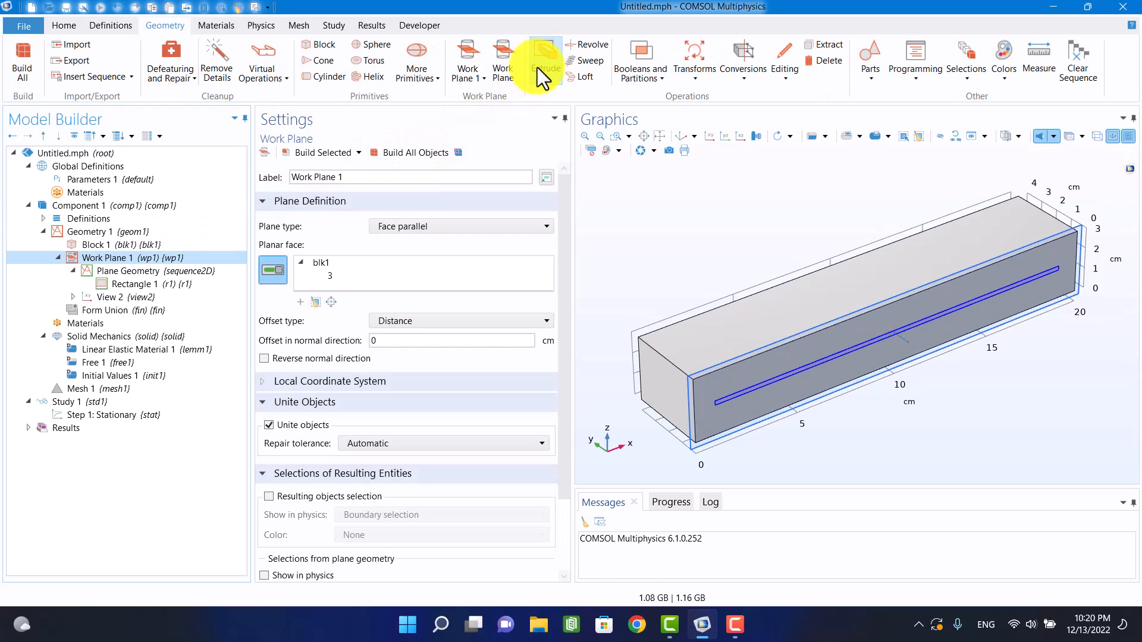
- Extrude the rectangle 5 cm in reverse direction into the block and rebuild
click(544, 54)
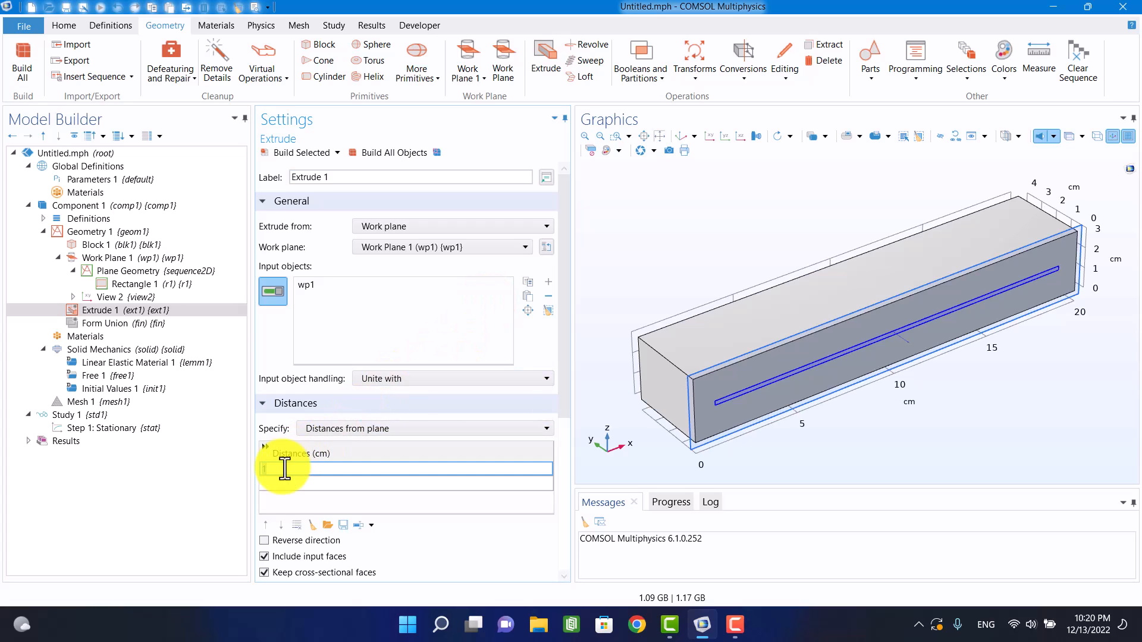
text(5)
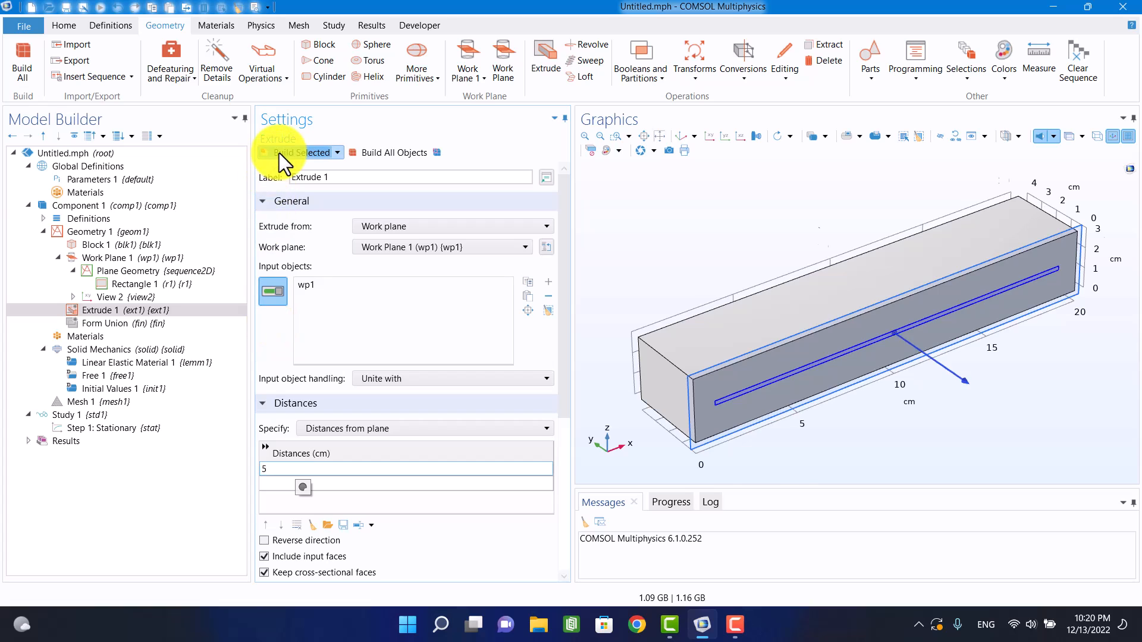
click(295, 152)
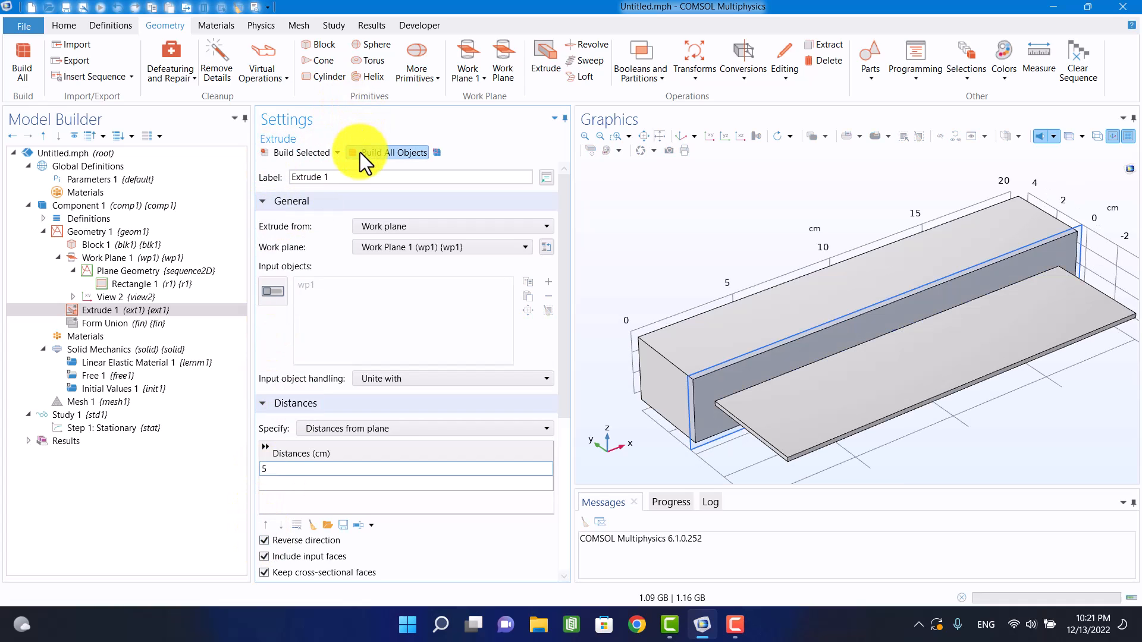
click(394, 152)
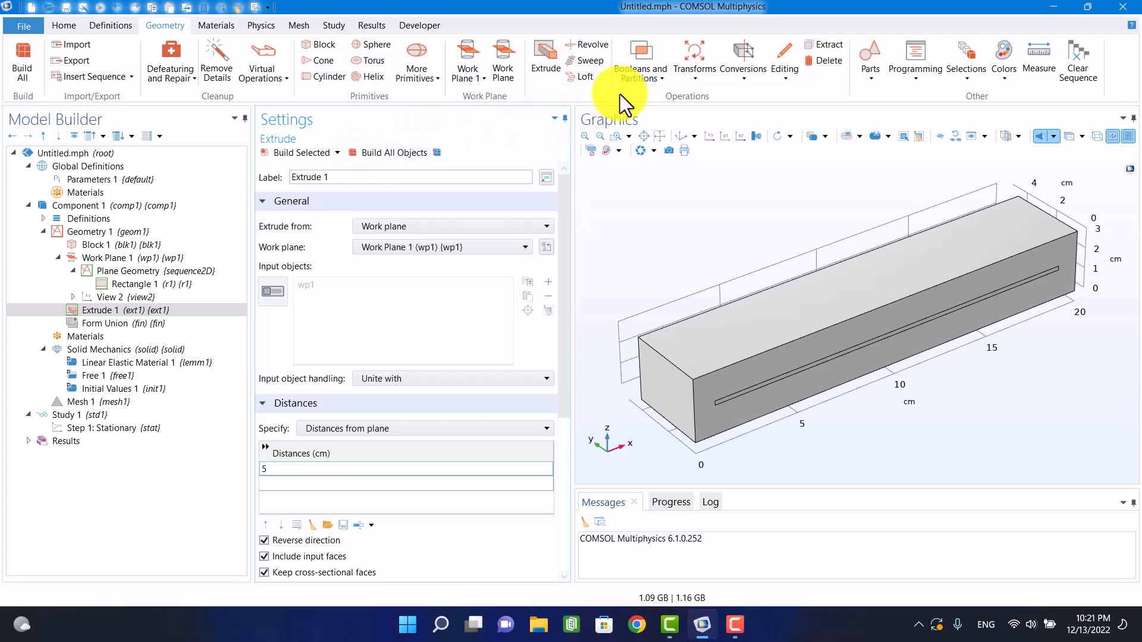
- Subtract ext1 from blk1 with a Difference operation, leaving a slit in the block
click(640, 61)
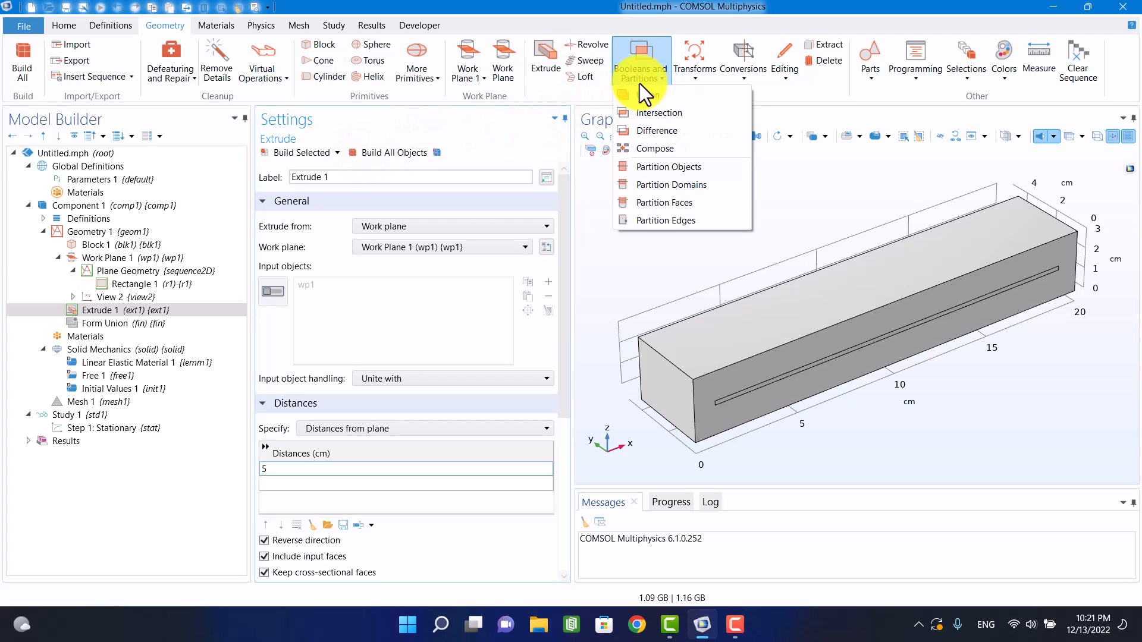
click(656, 130)
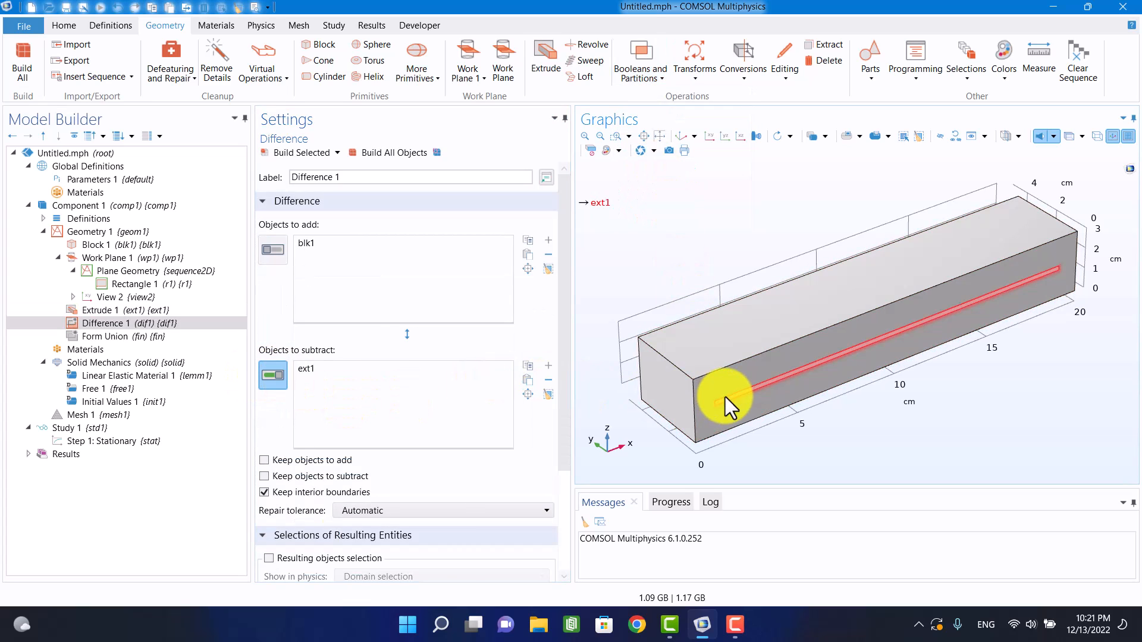
click(394, 152)
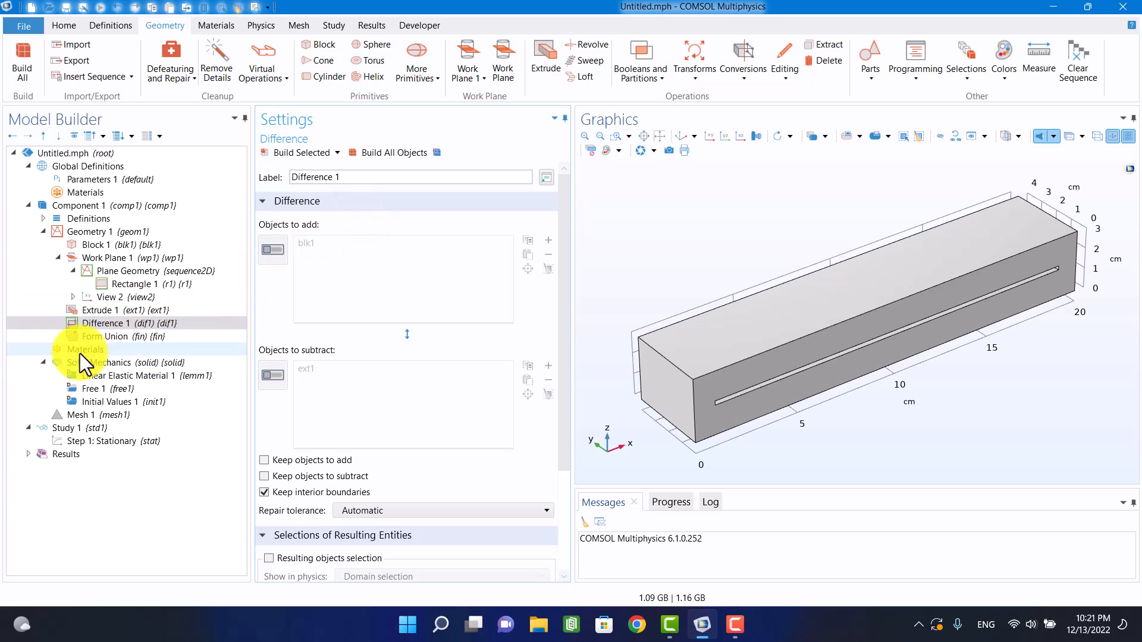
click(85, 348)
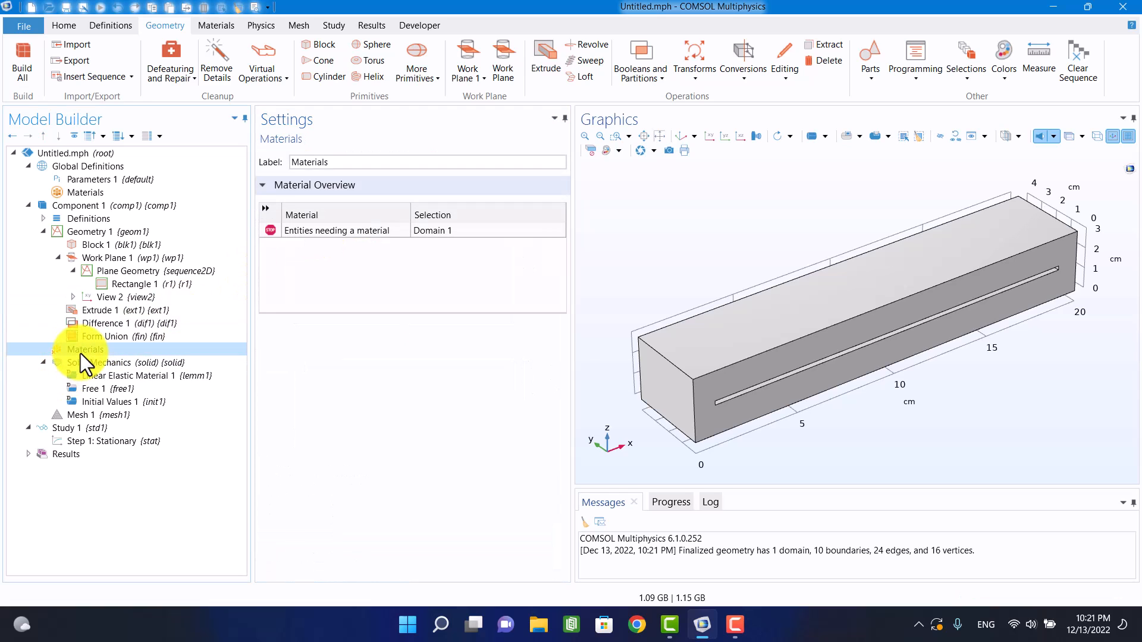
- Assign Rubber from the material library to the slotted block's domain
right_click(86, 350)
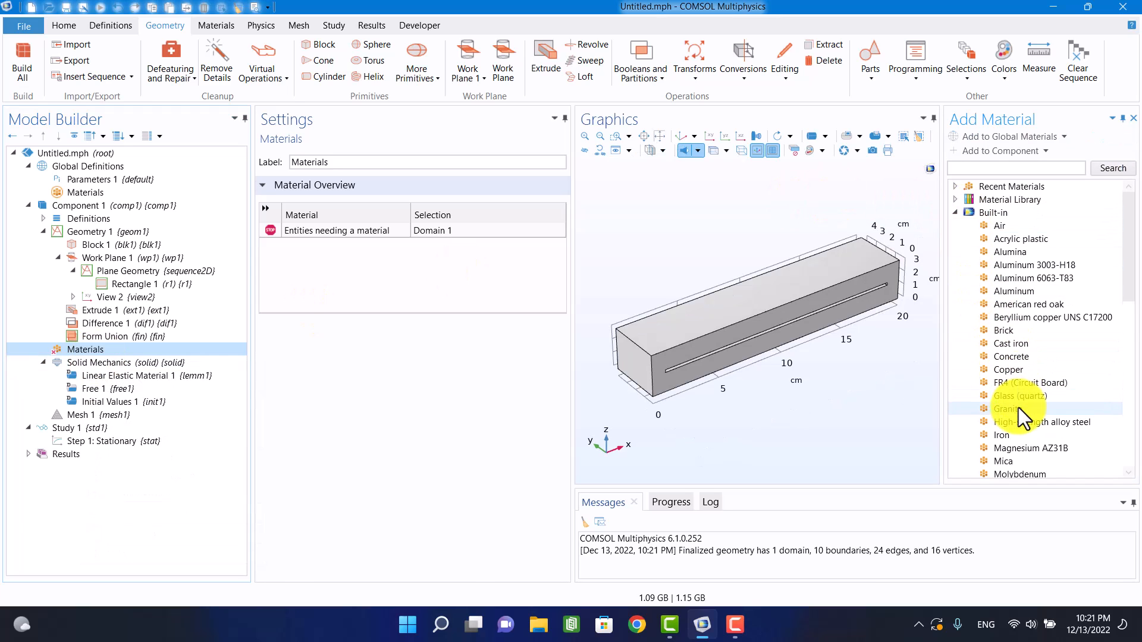
scroll(down, 3)
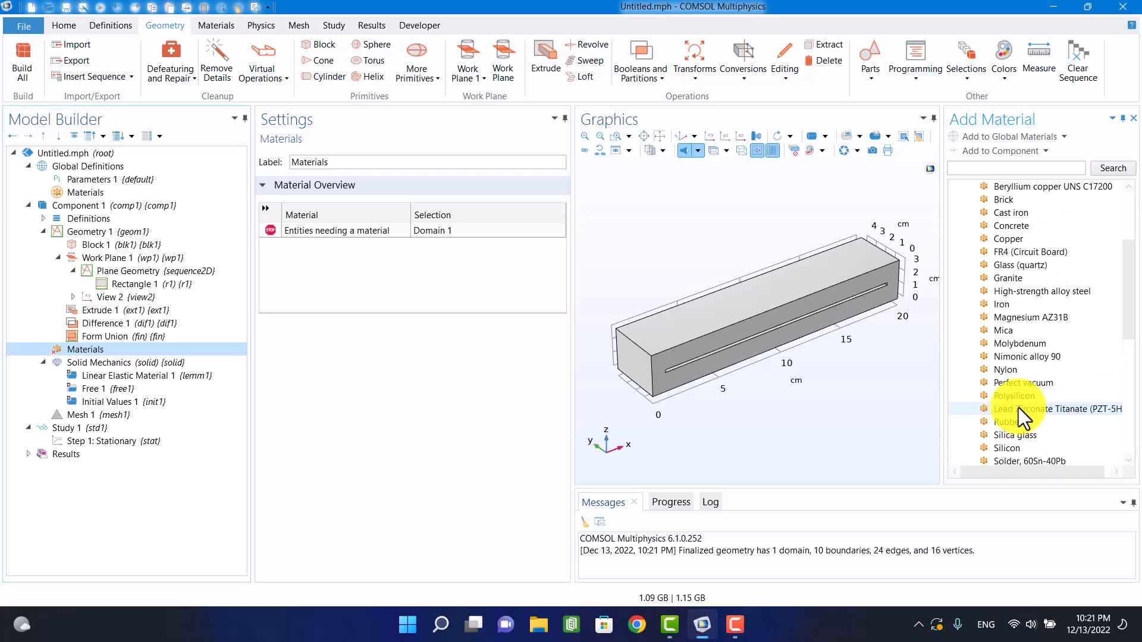
mouse_move(1002, 316)
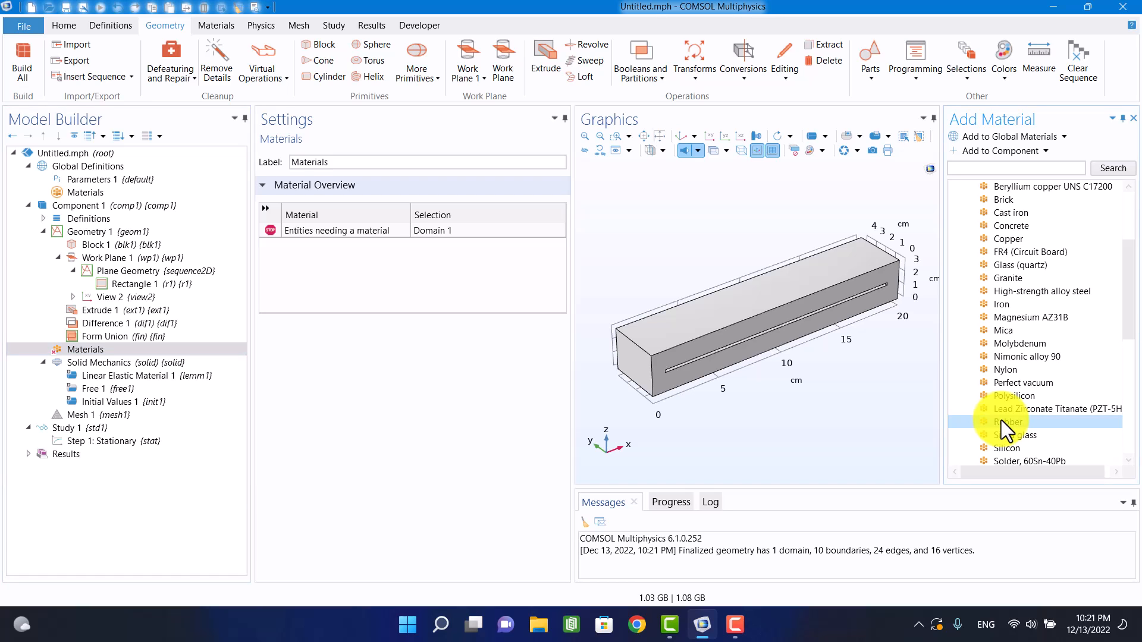
double_click(1007, 421)
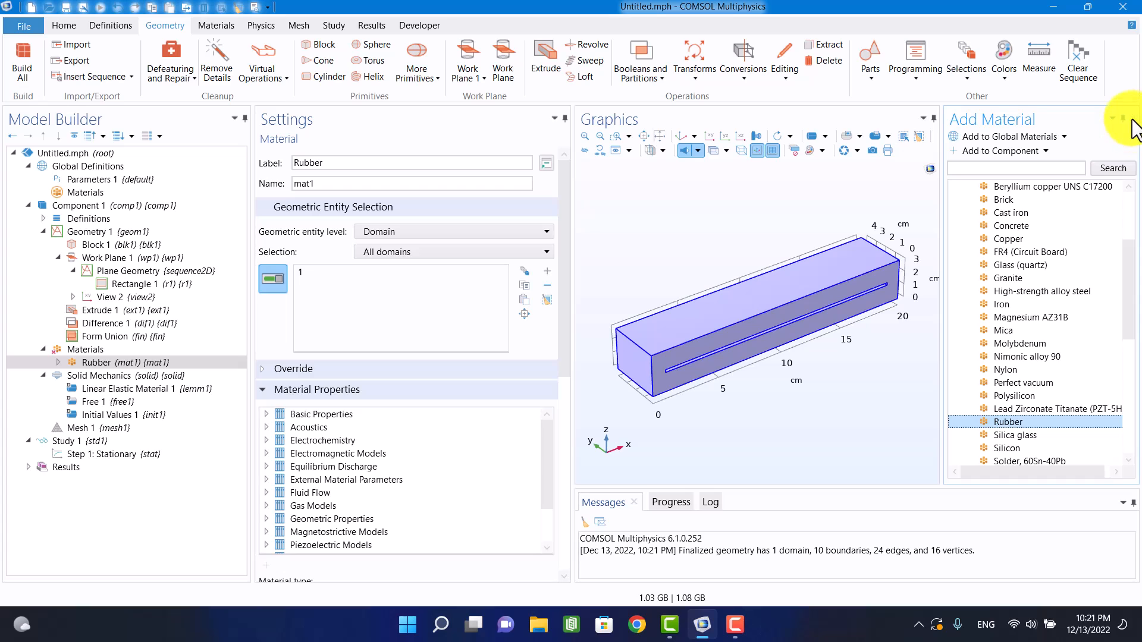
click(86, 348)
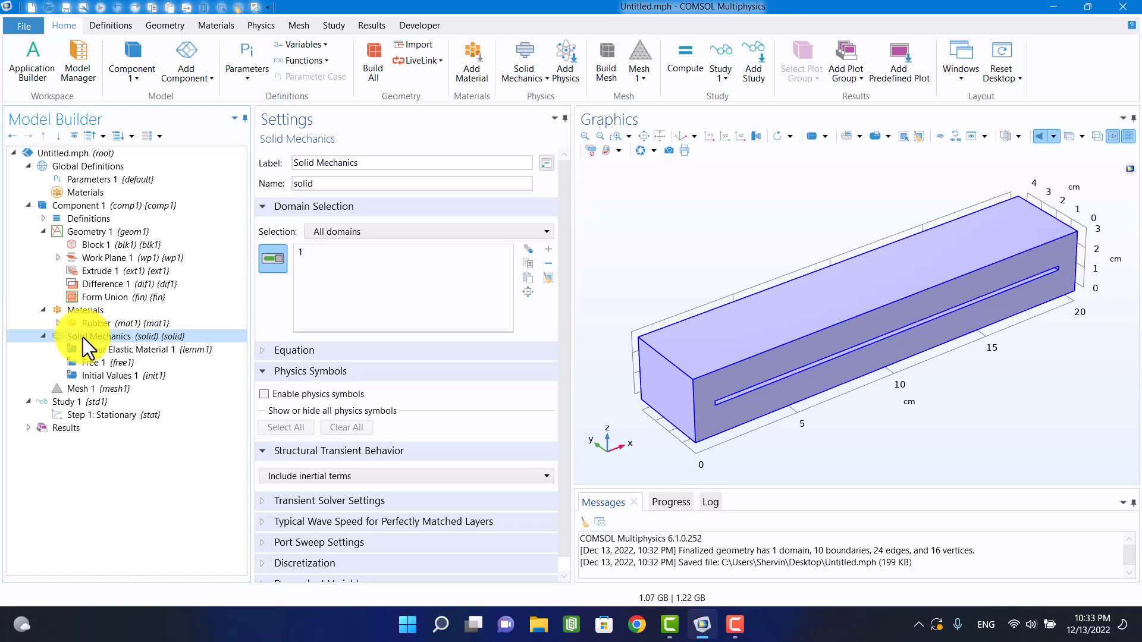
- Prescribe a -0.007 m y-displacement on the block's top face (boundary 4)
right_click(95, 335)
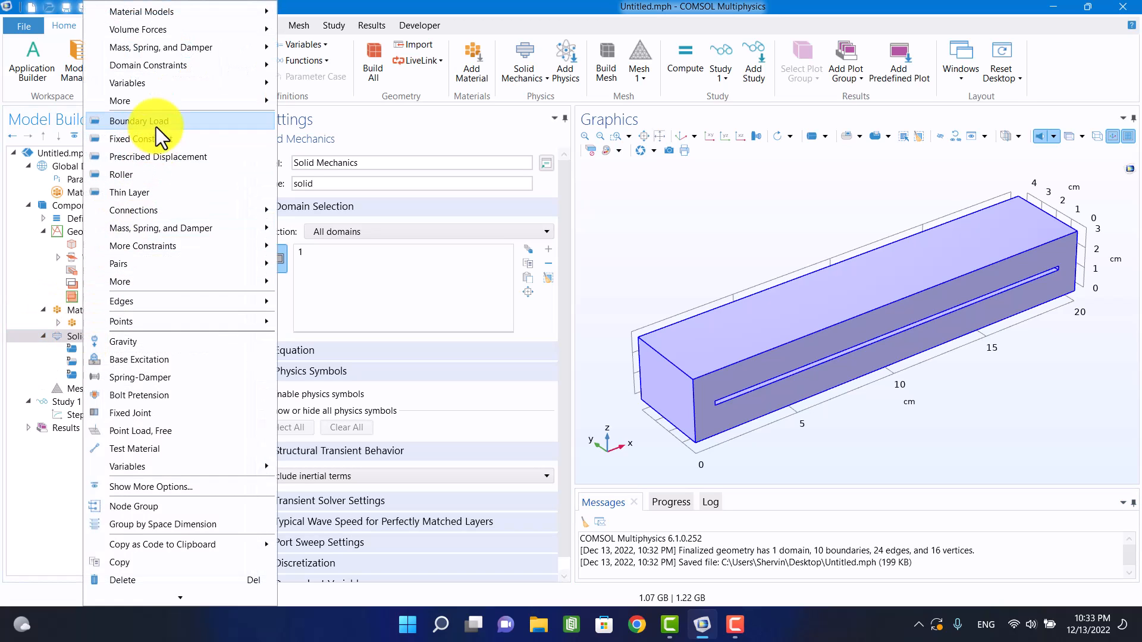
click(158, 157)
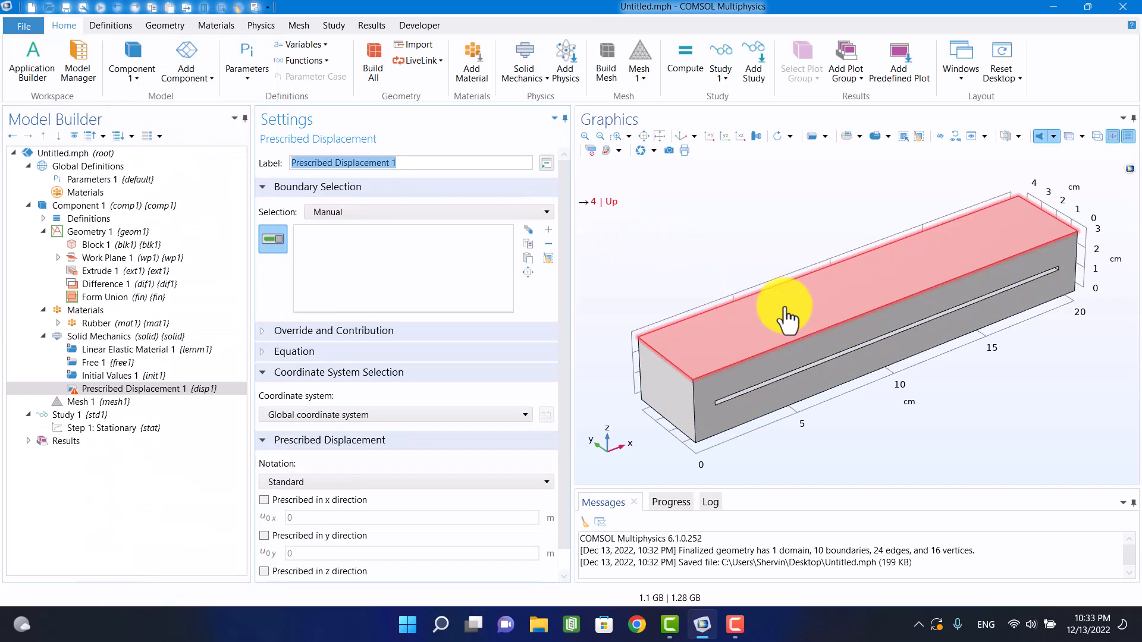
click(264, 536)
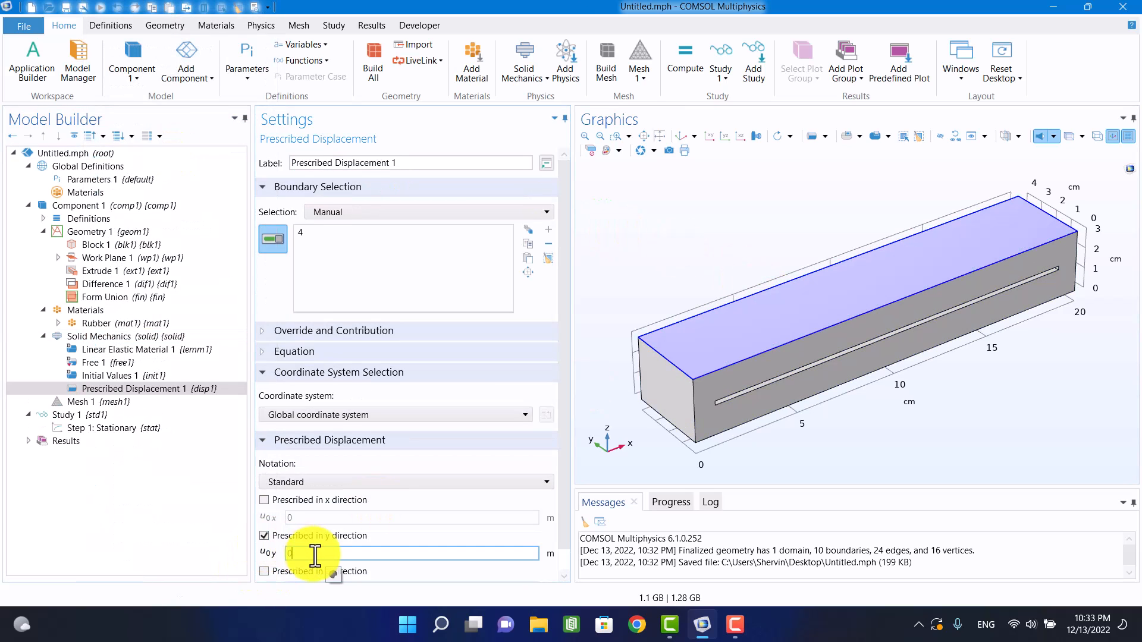
text(0.007)
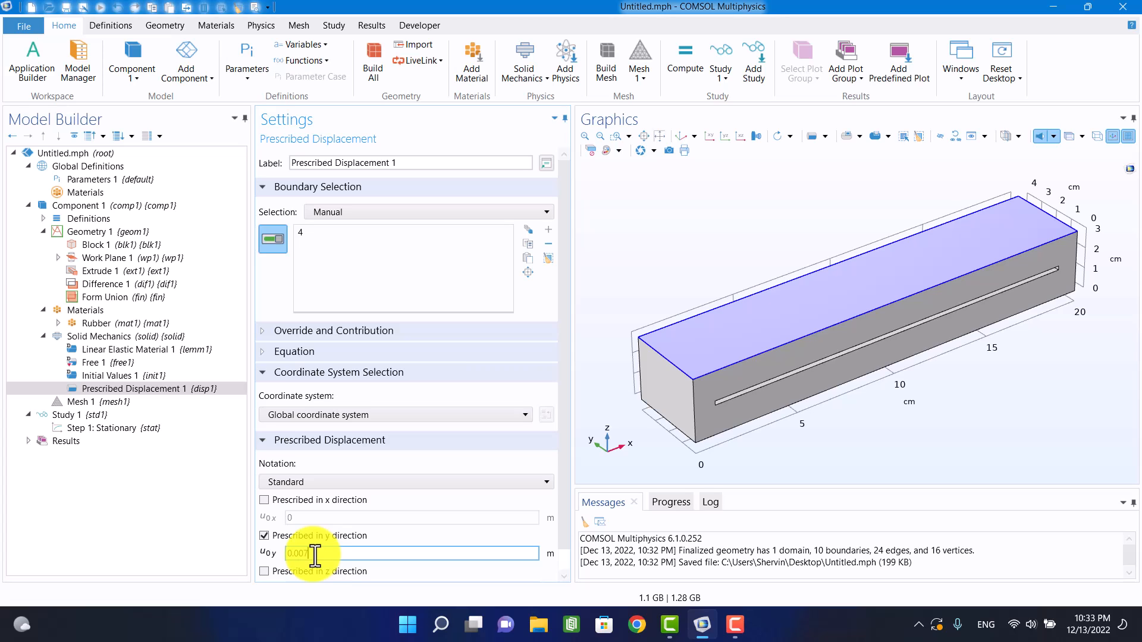
text(-0.001)
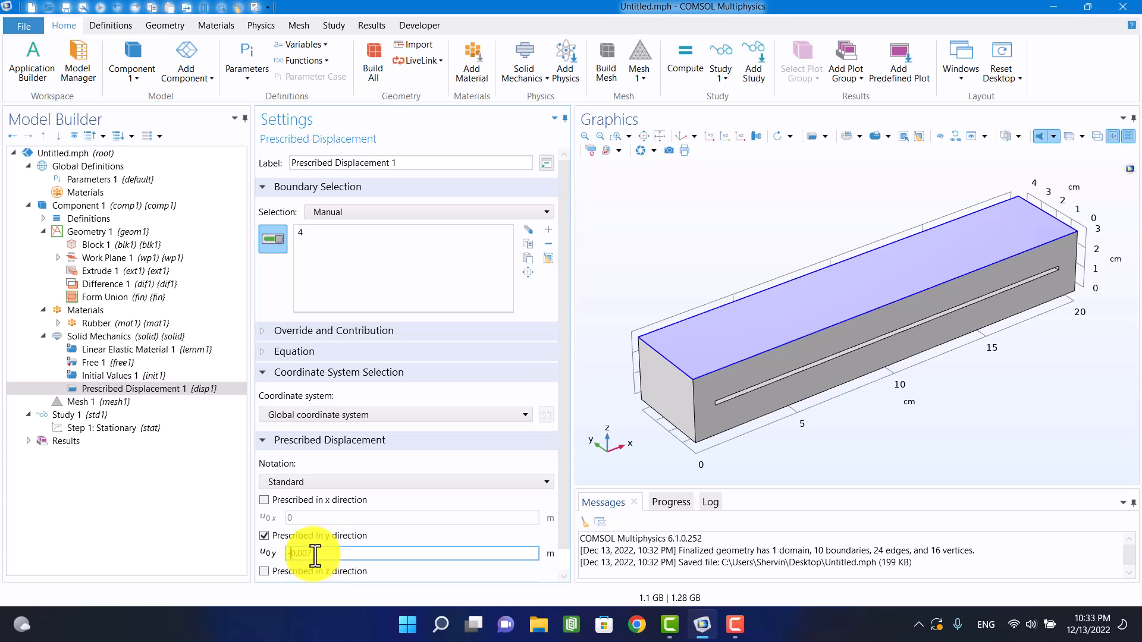
text(-0.007)
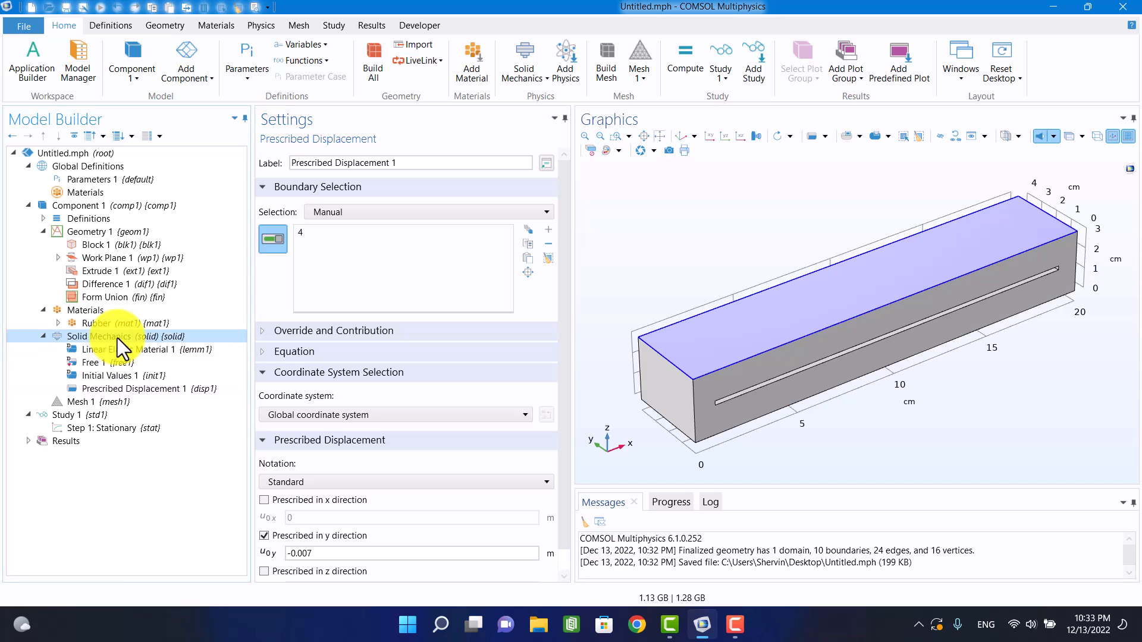
- Hold the block's bottom face (boundary 3) with a Fixed Constraint
right_click(79, 336)
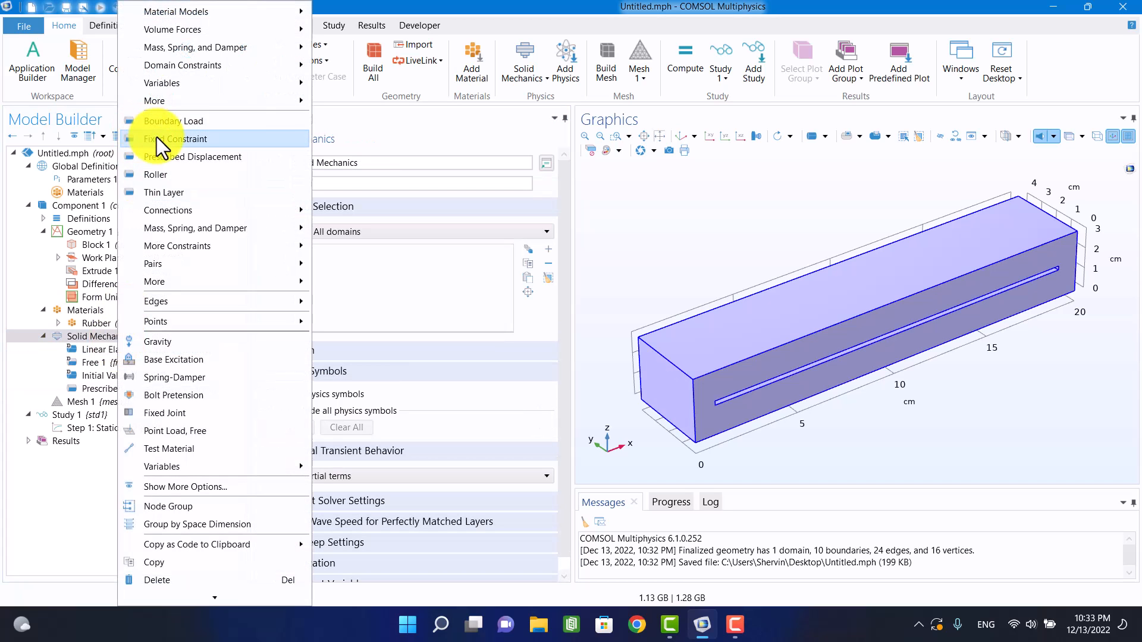
click(177, 138)
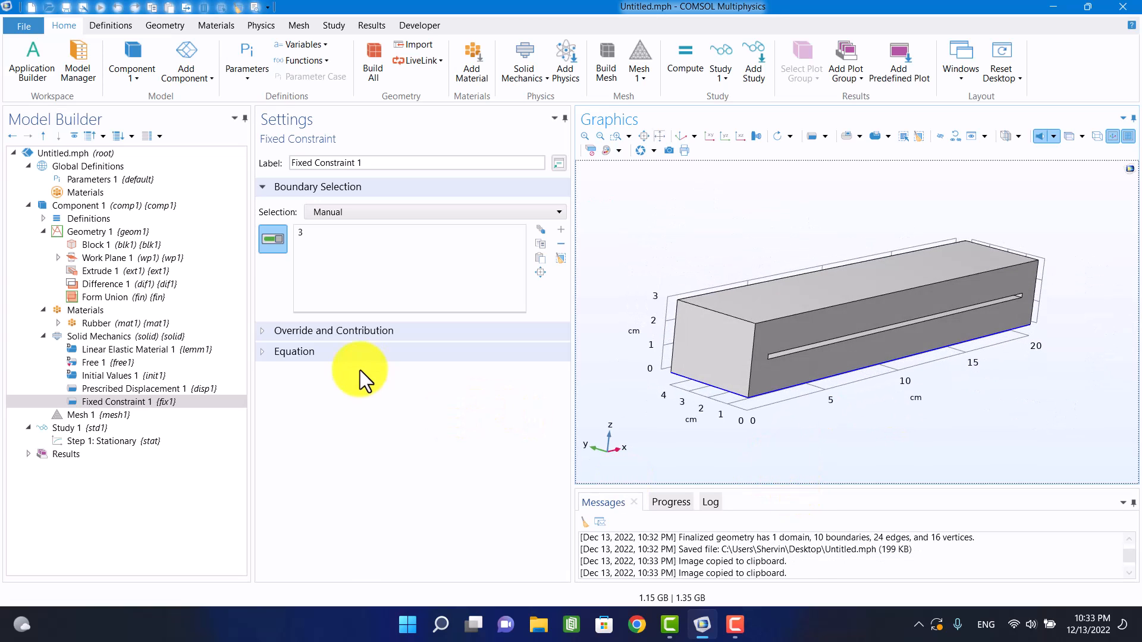
- Build Mesh 1 at Fine element size, giving 2340 domain elements
click(96, 414)
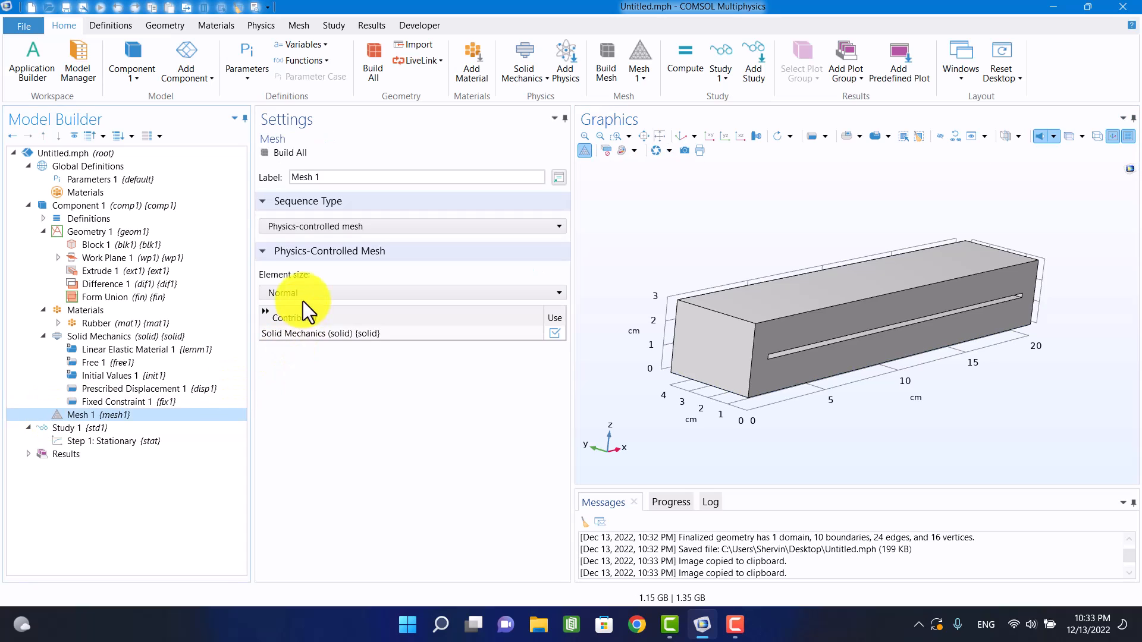
click(411, 292)
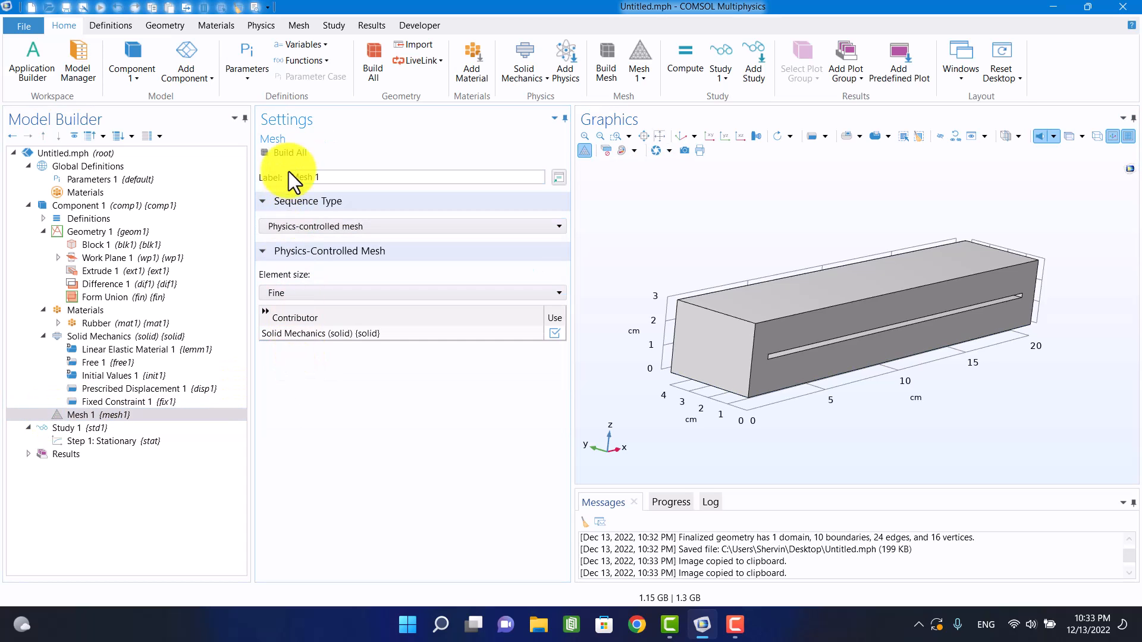
click(69, 427)
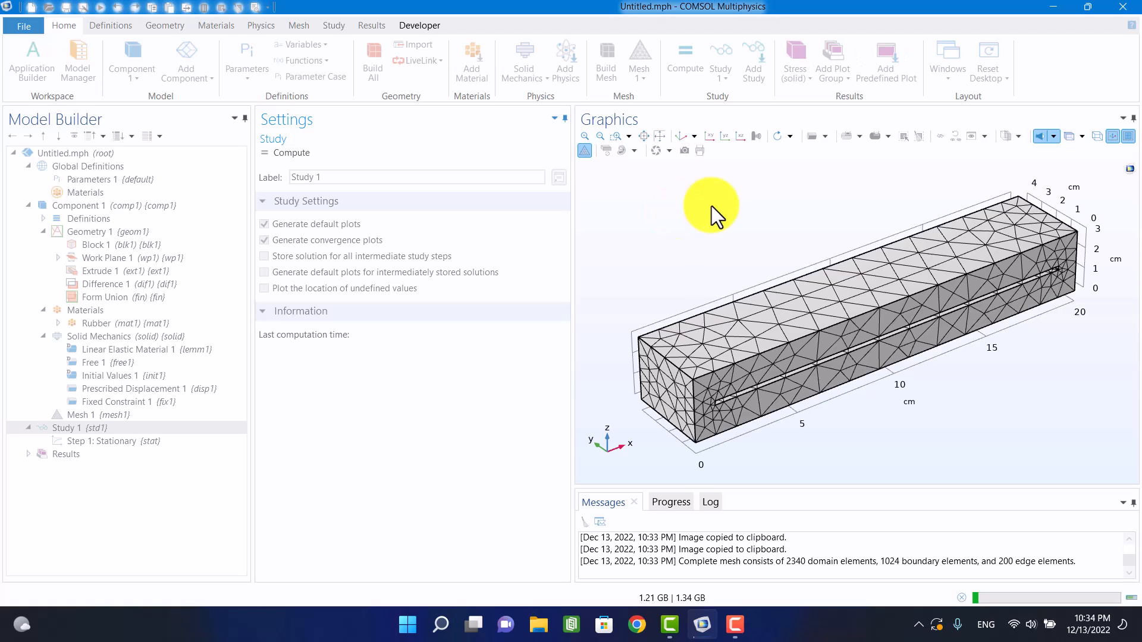
- Compute the study and show von Mises stress deformed at scale factor 1, viewing the slit end
click(683, 58)
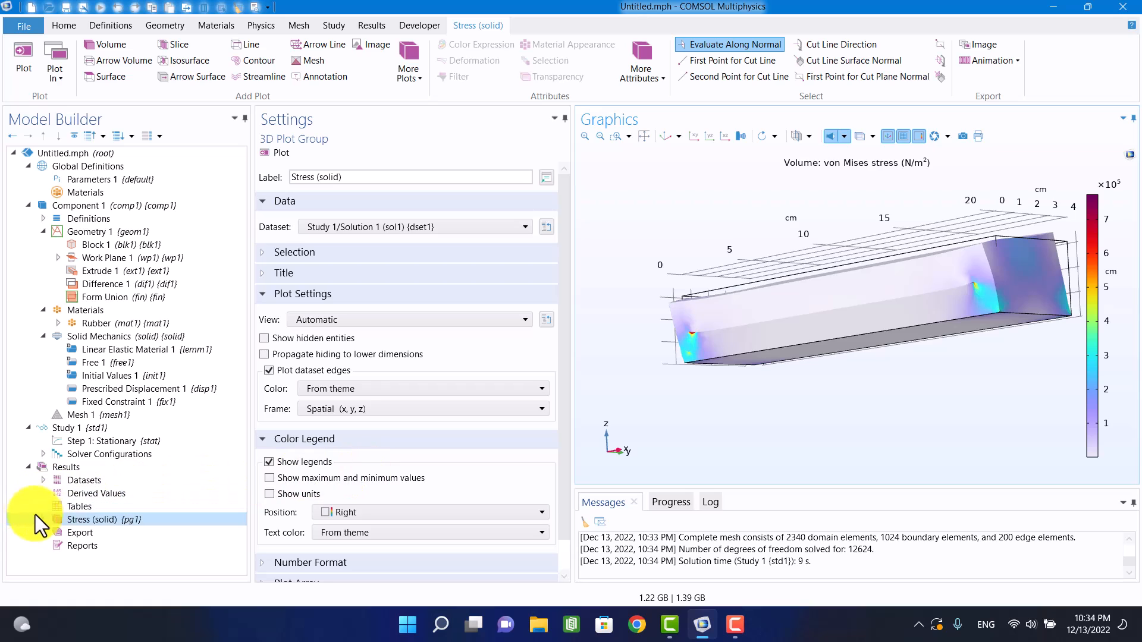
click(104, 532)
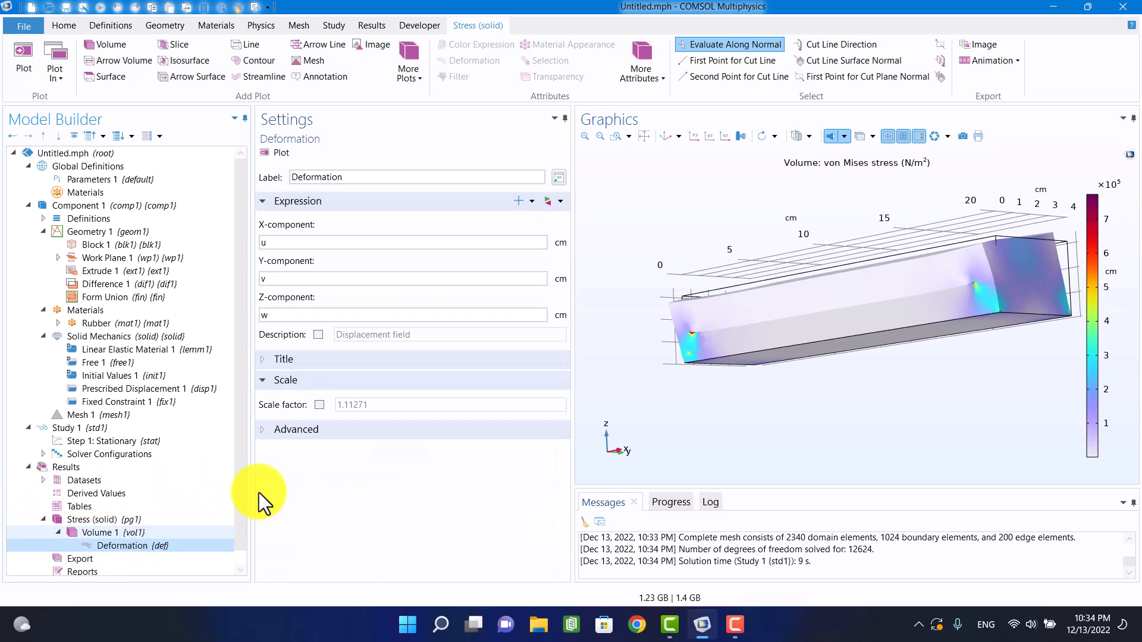
click(319, 404)
text(1)
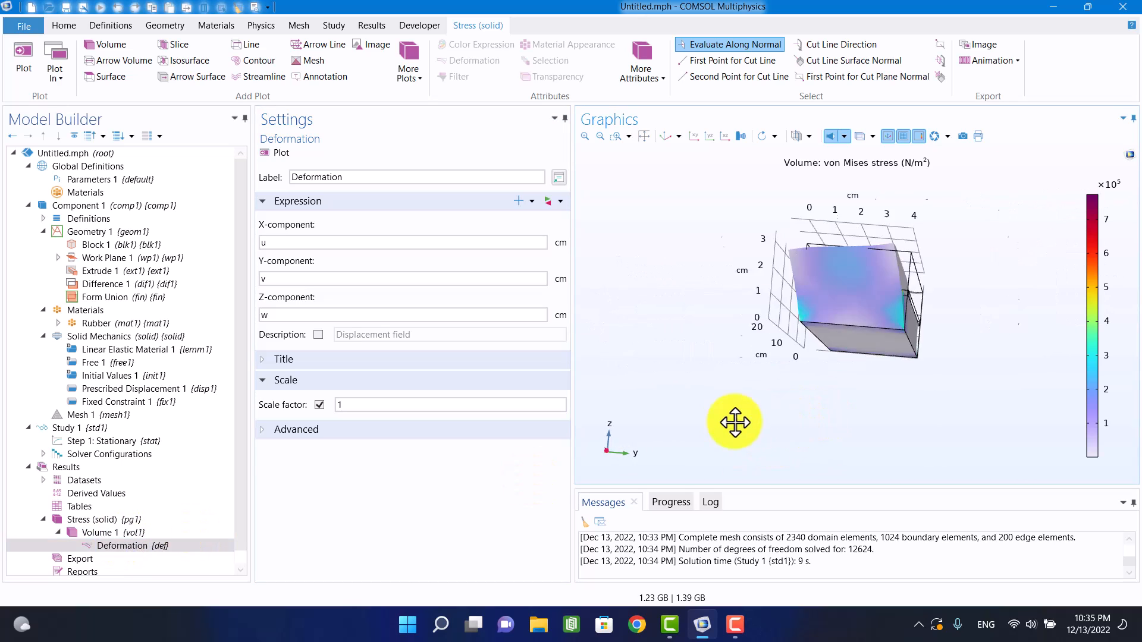
drag(734, 421, 659, 425)
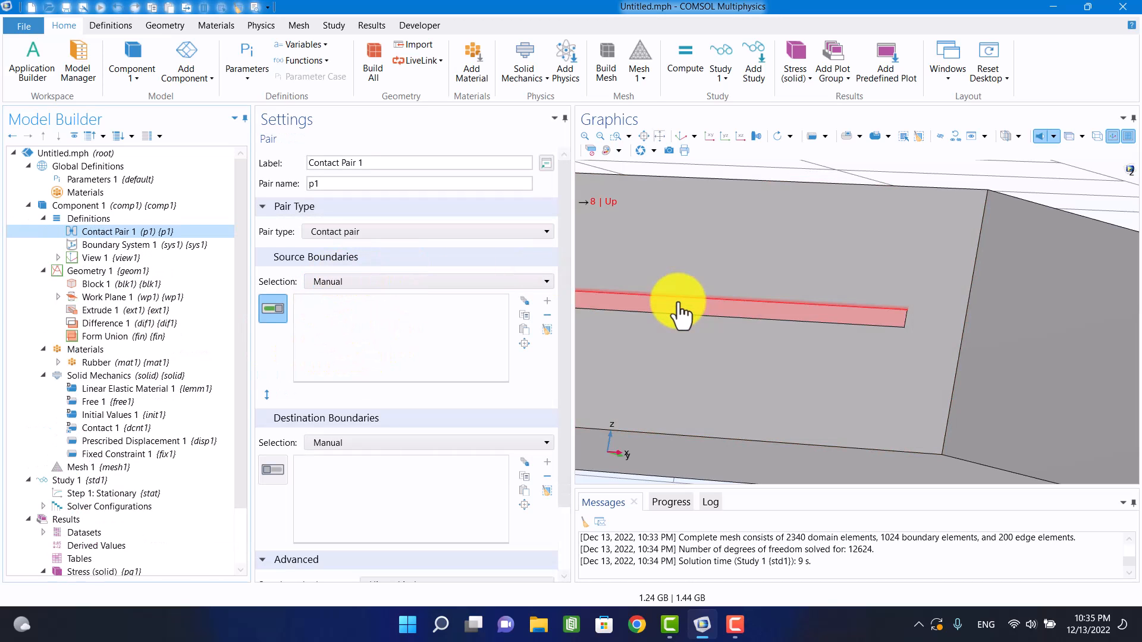
- Assign slit boundaries 7 and 8 to the contact pair and enable Contact 1 under Solid Mechanics
click(680, 301)
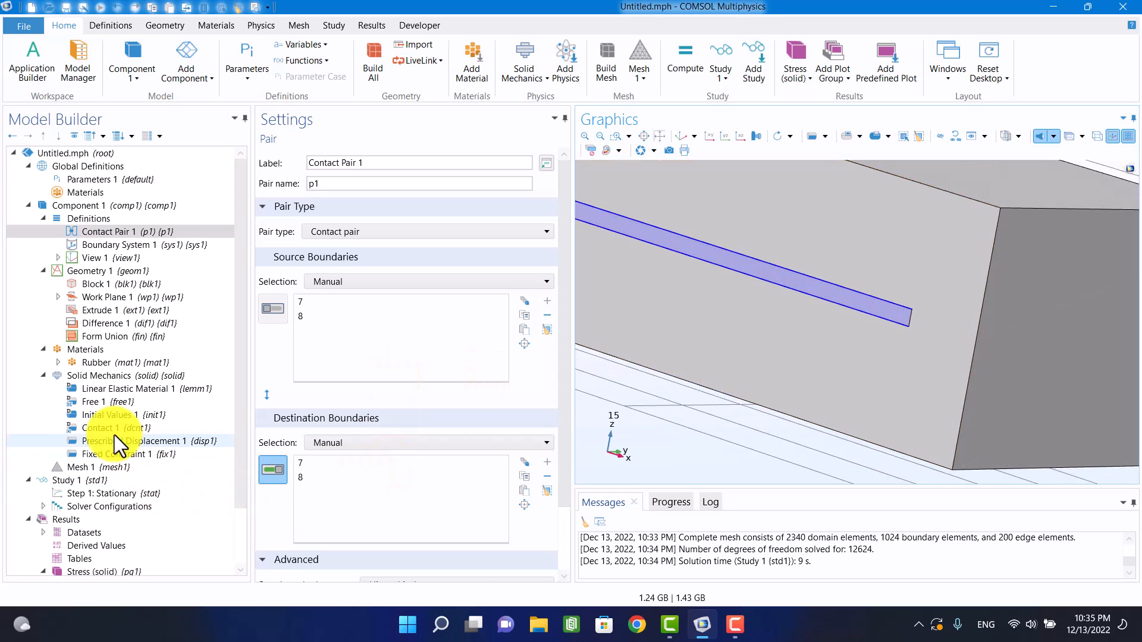
click(102, 427)
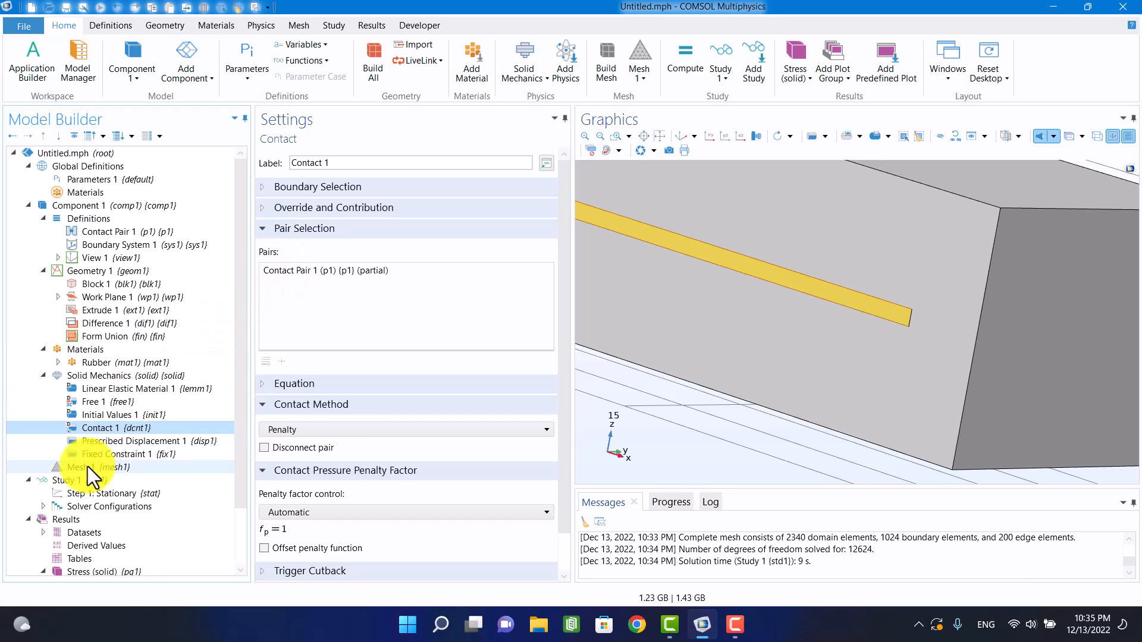
click(69, 479)
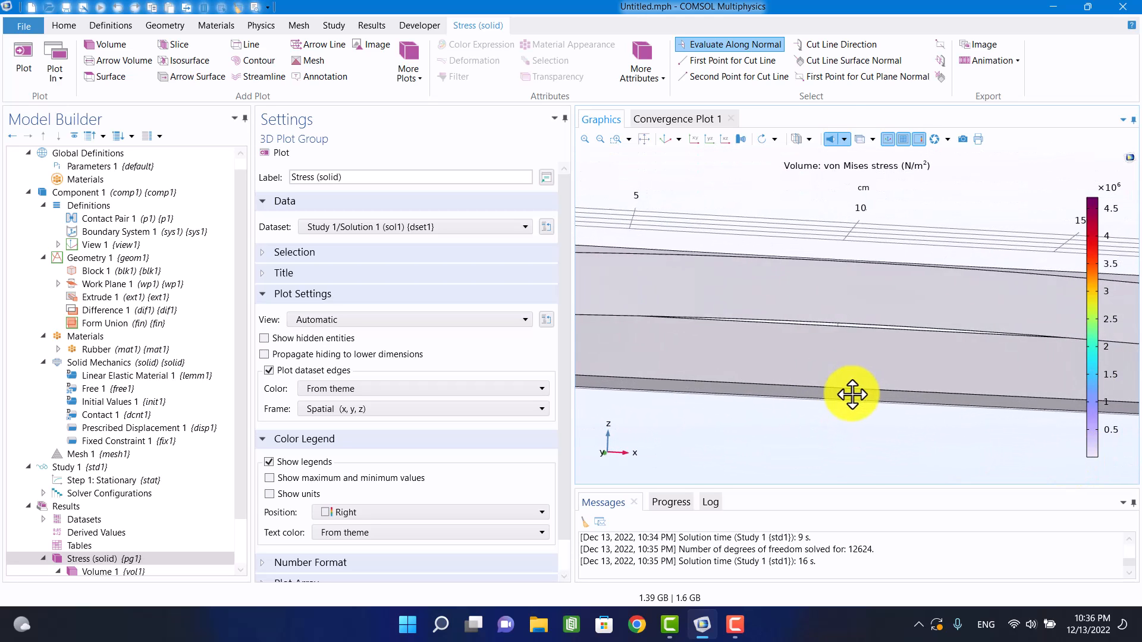
- Pan, orbit and zoom the von Mises stress plot to inspect the slit surfaces
drag(850, 393, 804, 390)
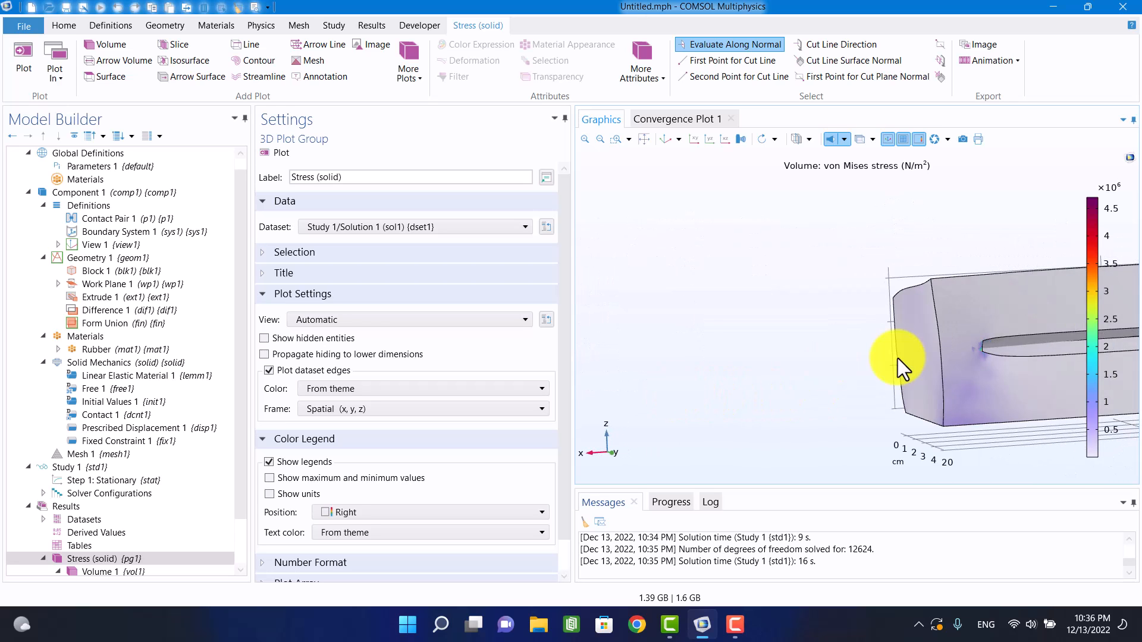
drag(899, 364, 755, 413)
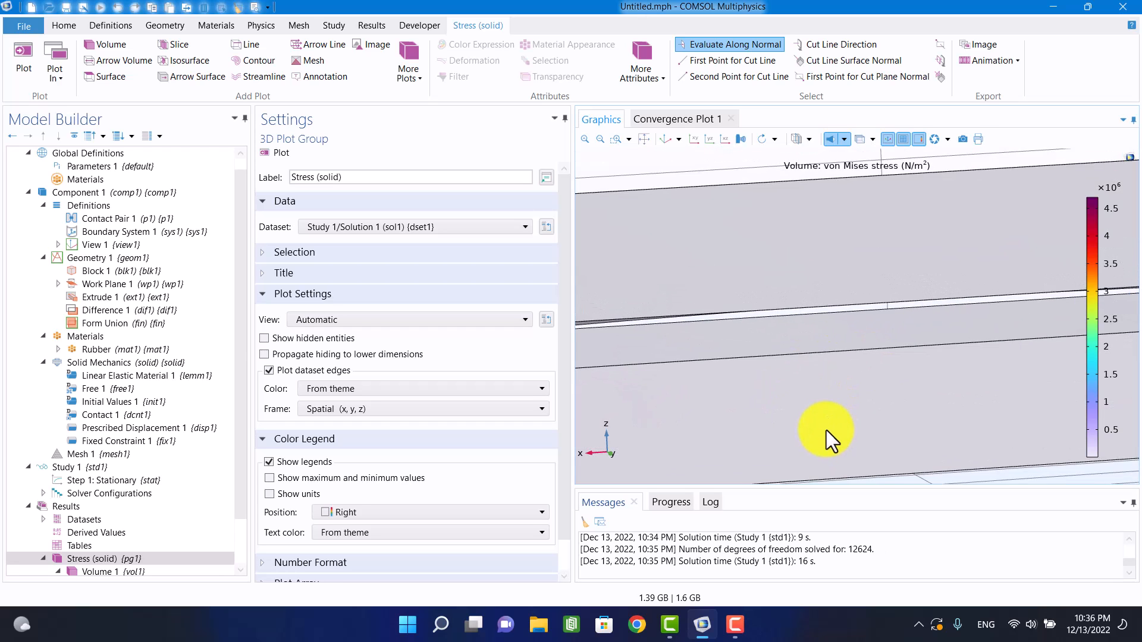
drag(826, 429, 935, 422)
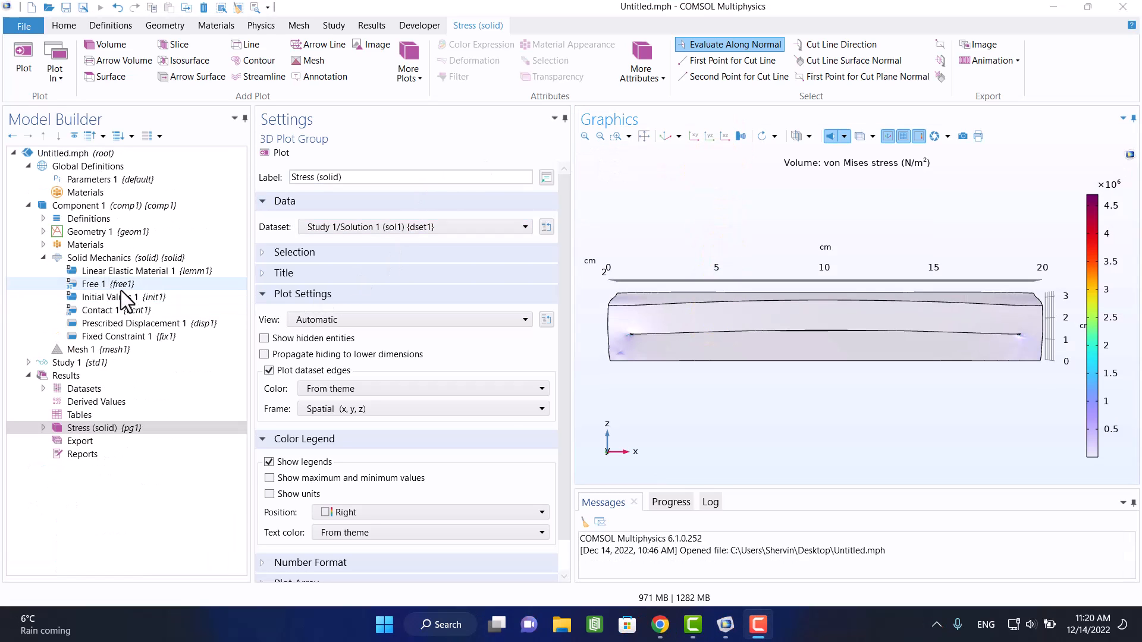
- Add a Coulomb Friction subcondition to Contact 1 and re-compute Study 1
click(106, 309)
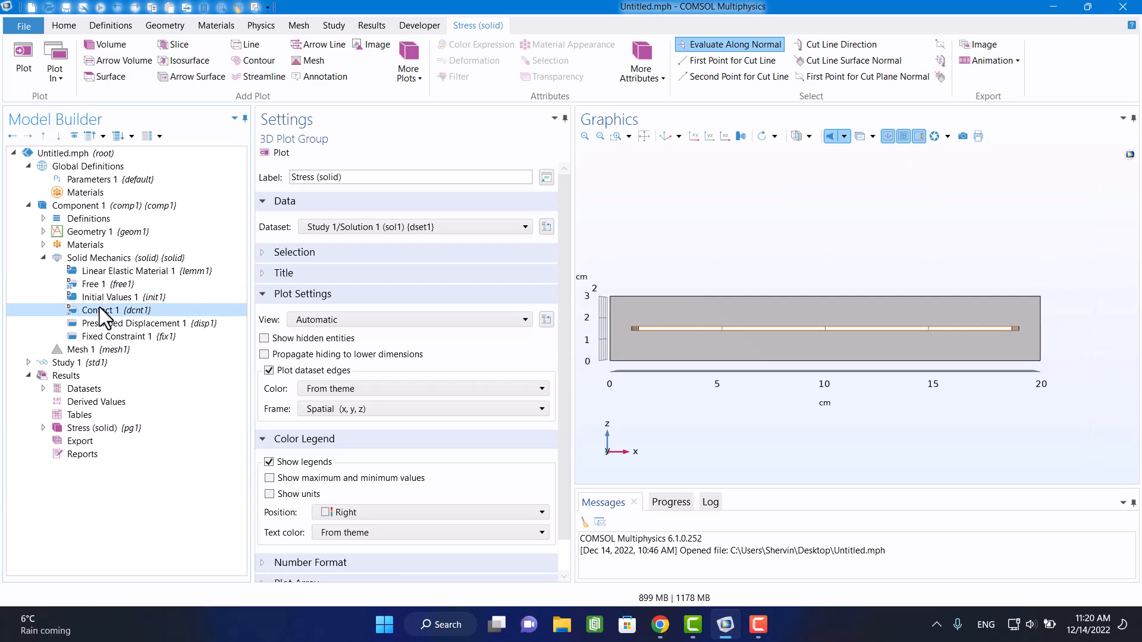
right_click(110, 310)
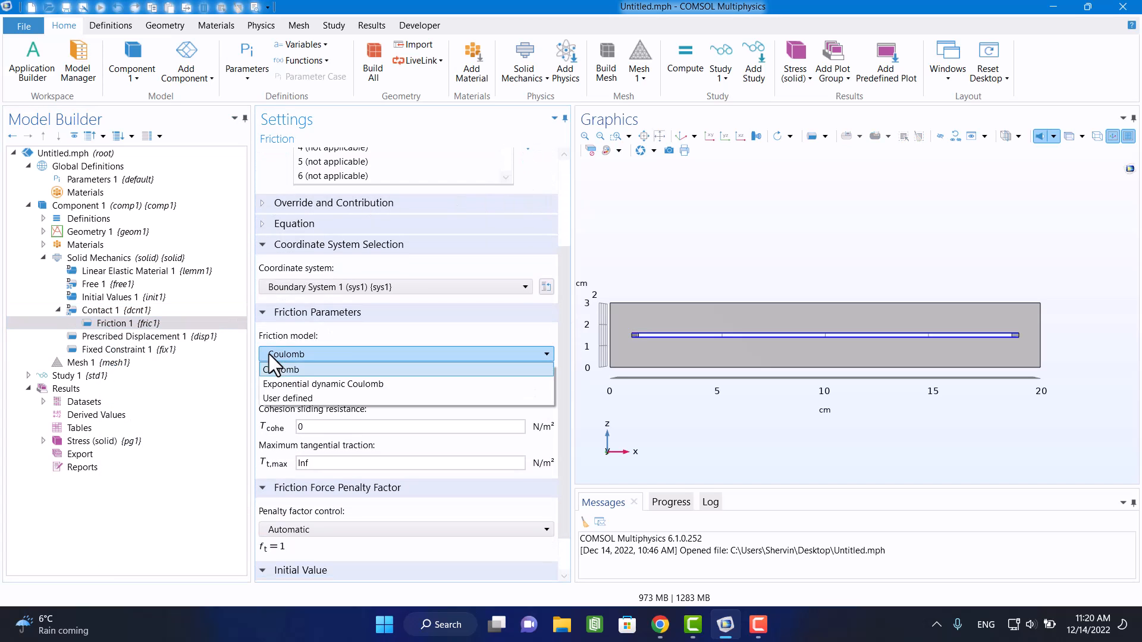
click(297, 369)
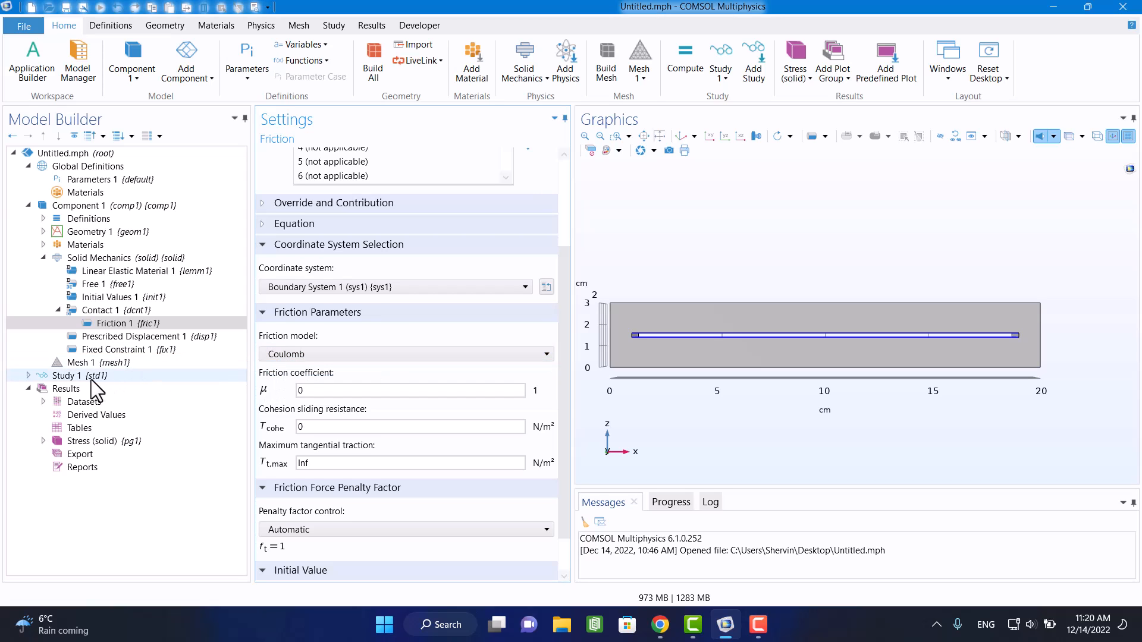
click(67, 375)
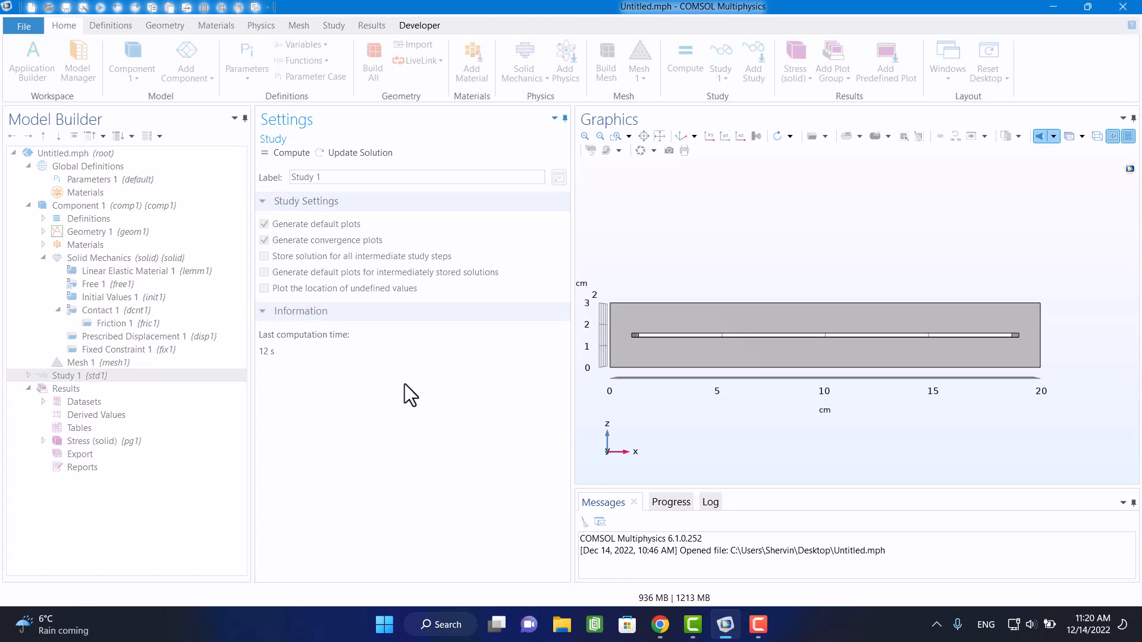
click(683, 58)
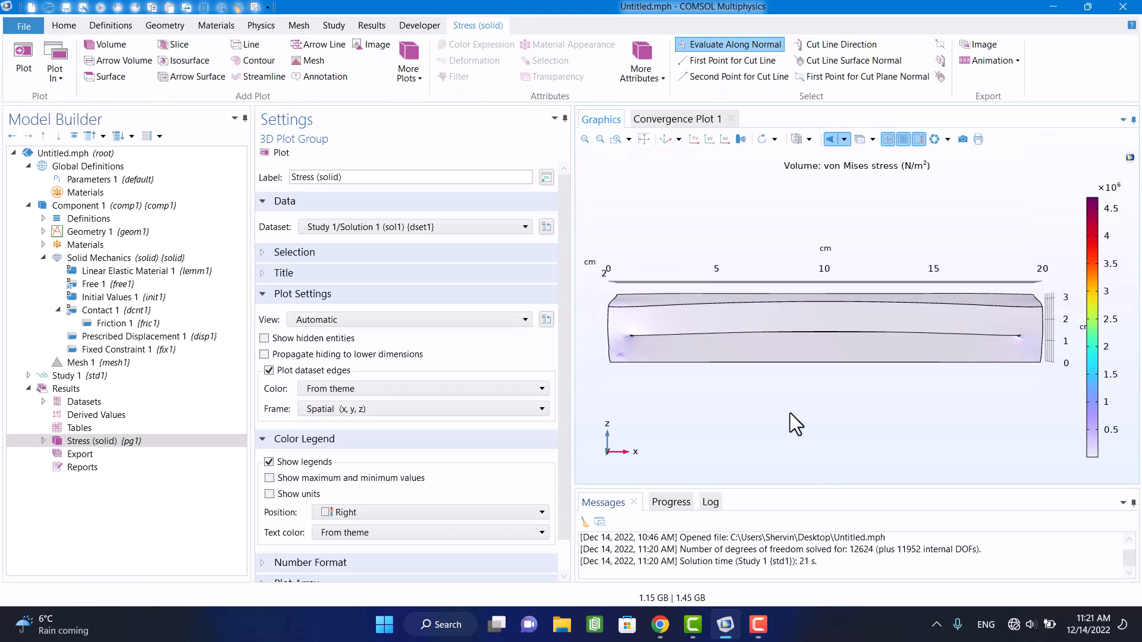